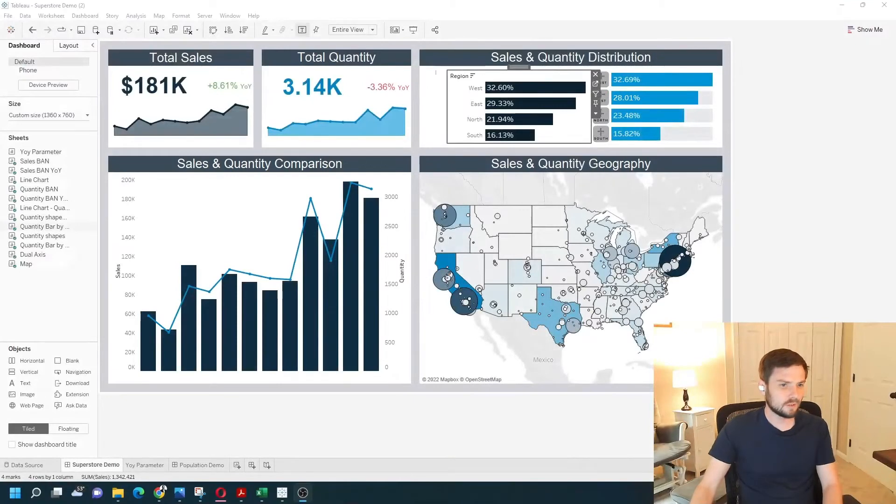
{"action": "mouse_move", "coordinate": [183, 418]}
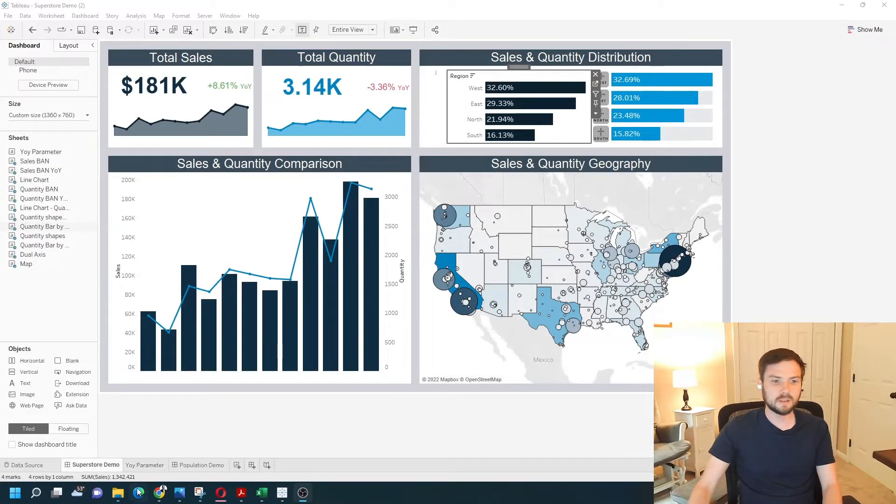
Switch from the Superstore dashboard to the empty Yoy Parameter worksheet.
{"action": "left_click", "coordinate": [145, 465]}
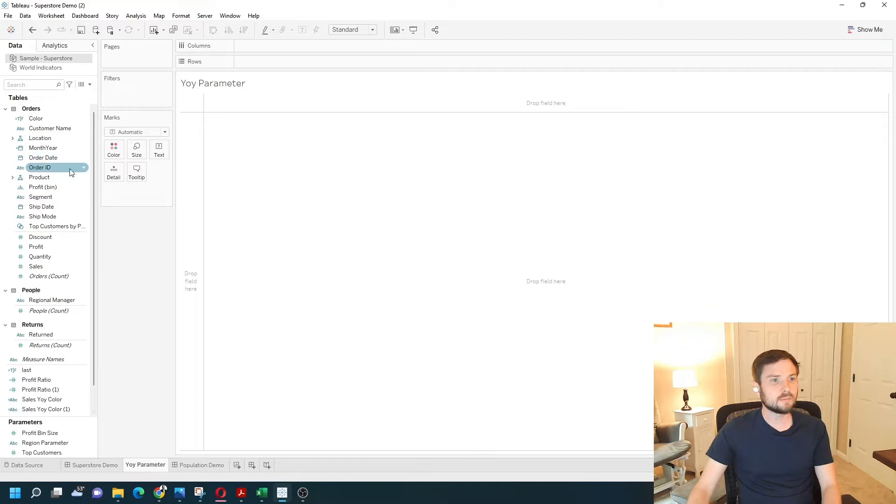
{"action": "mouse_move", "coordinate": [43, 148]}
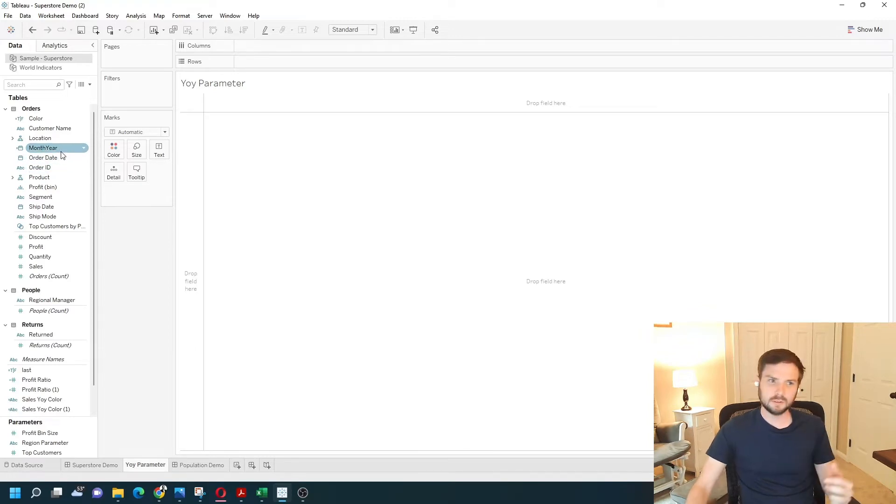
Review the MonthYear month-truncation formula, then right-drag MonthYear onto Rows to choose a field version.
{"action": "double_click", "coordinate": [43, 148]}
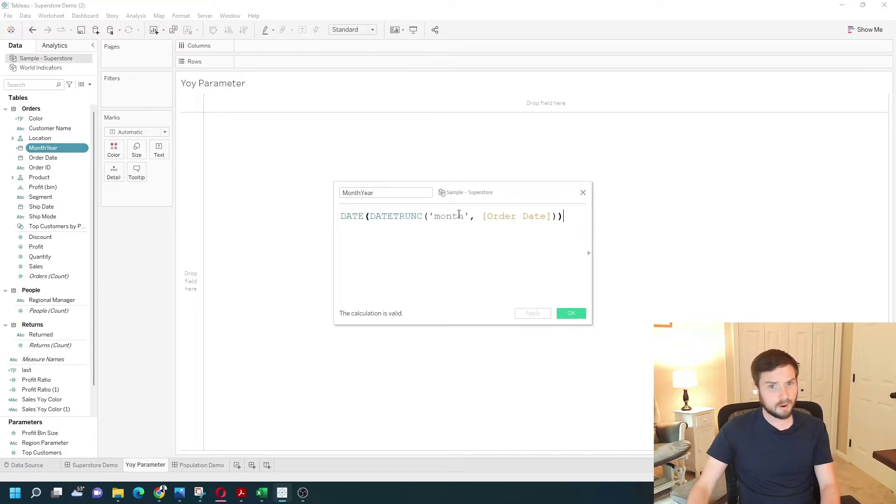
{"action": "left_click", "coordinate": [570, 314]}
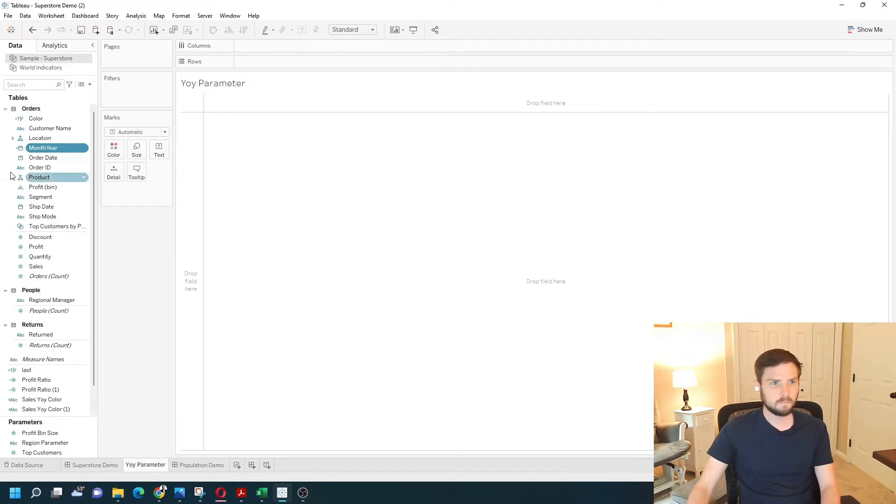
{"action": "left_click", "coordinate": [44, 149]}
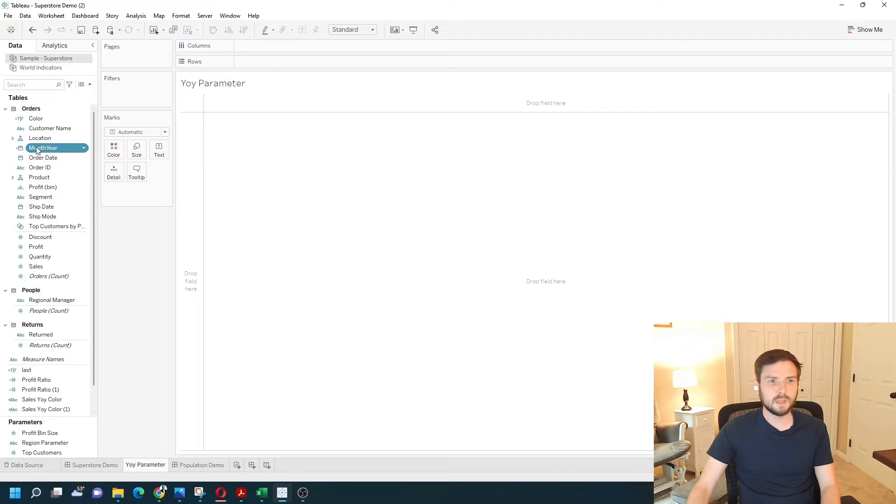
{"action": "left_click_drag", "start_coordinate": [44, 147], "coordinate": [277, 64]}
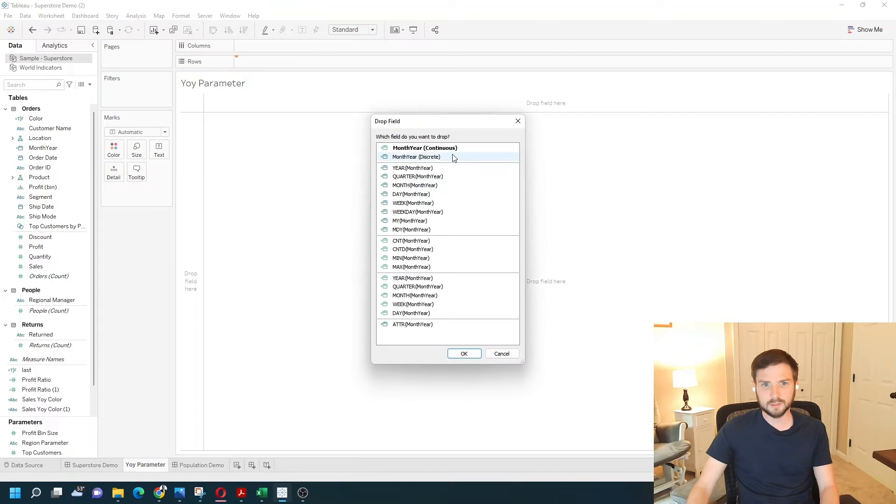
Place MonthYear (Discrete) on Rows and summed Sales on Text, listing 48 months from 1/2018 to 12/2021.
{"action": "left_click", "coordinate": [416, 157]}
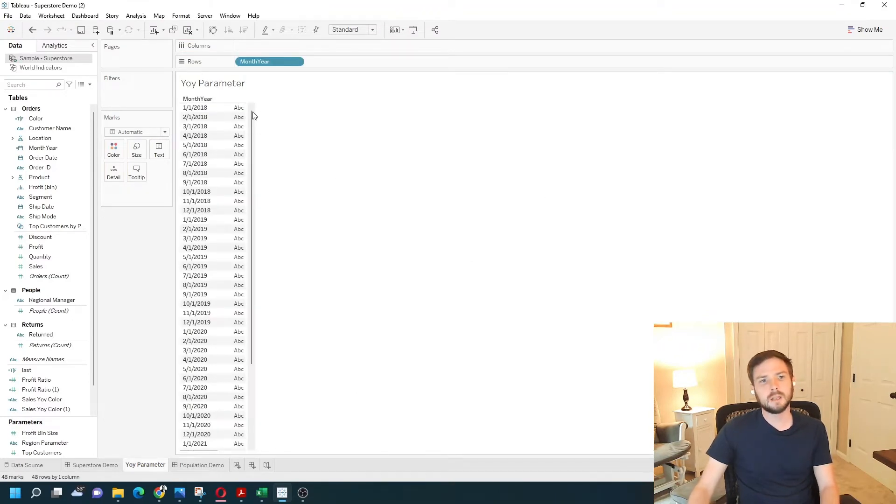
{"action": "mouse_move", "coordinate": [370, 283]}
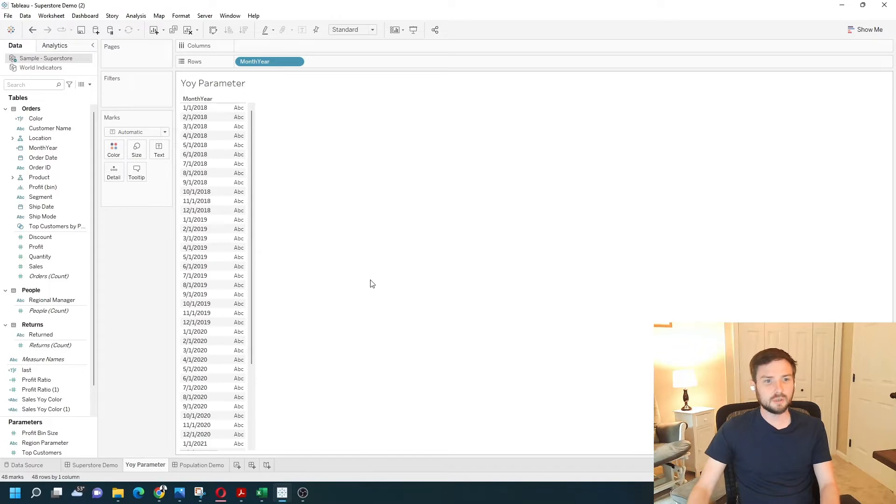
{"action": "scroll", "scroll_direction": "down", "scroll_amount": 3}
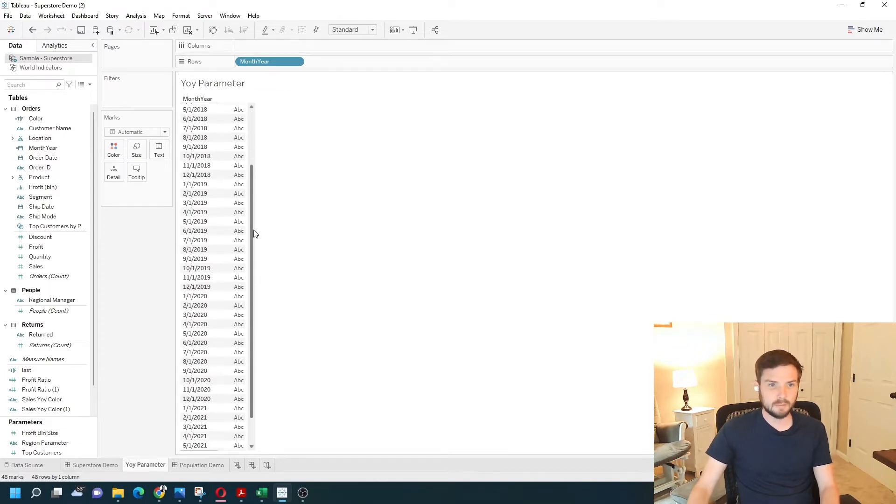
{"action": "scroll", "scroll_direction": "down", "scroll_amount": 3}
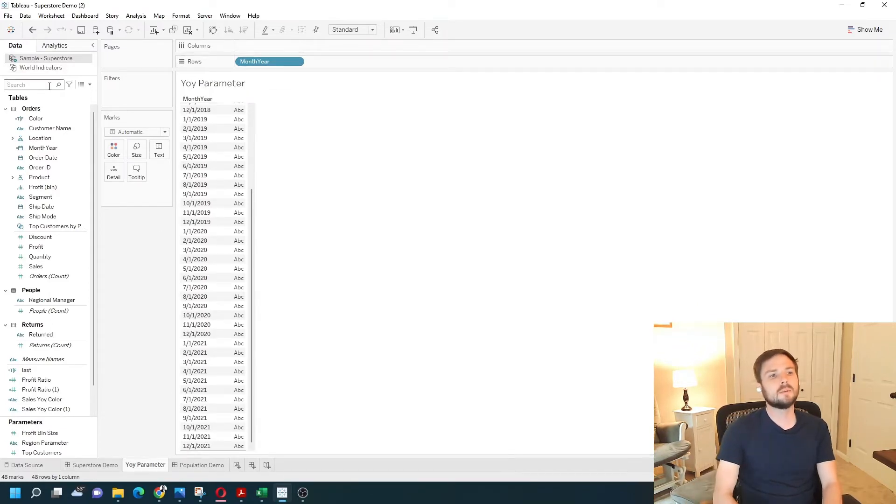
{"action": "type", "text": "sales"}
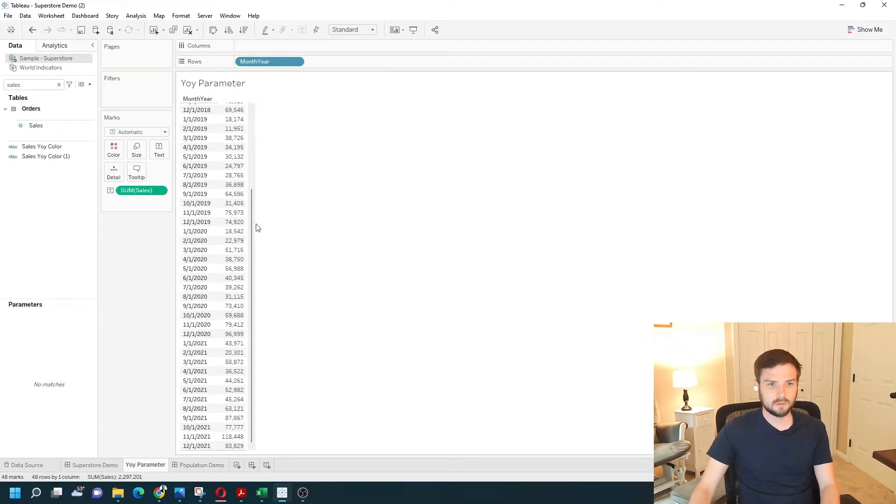
{"action": "scroll", "scroll_direction": "up", "scroll_amount": 3}
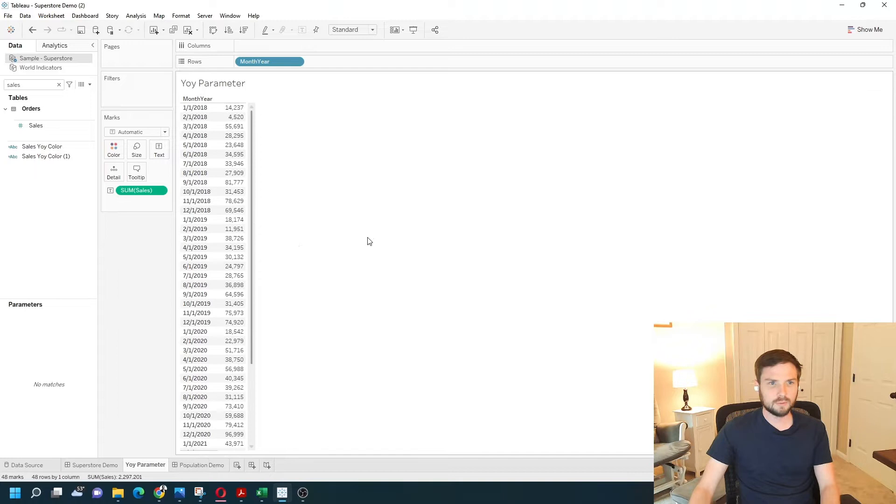
{"action": "scroll", "scroll_direction": "down", "scroll_amount": 3}
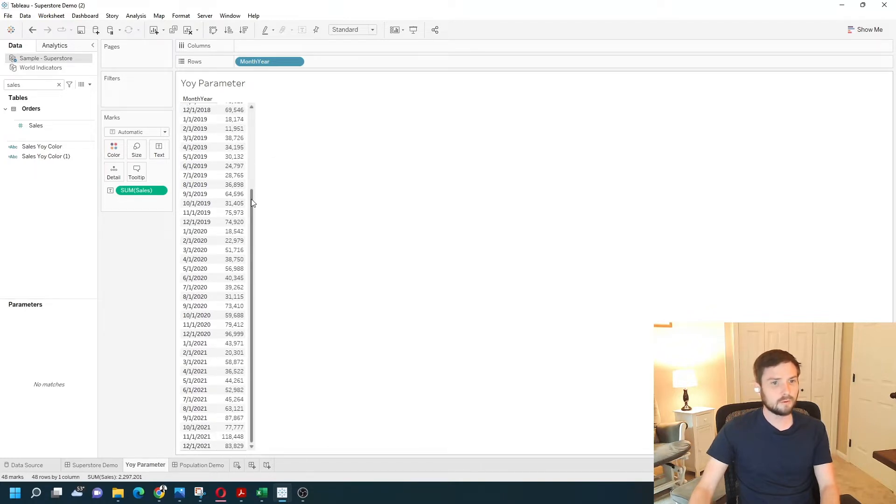
{"action": "mouse_move", "coordinate": [128, 129]}
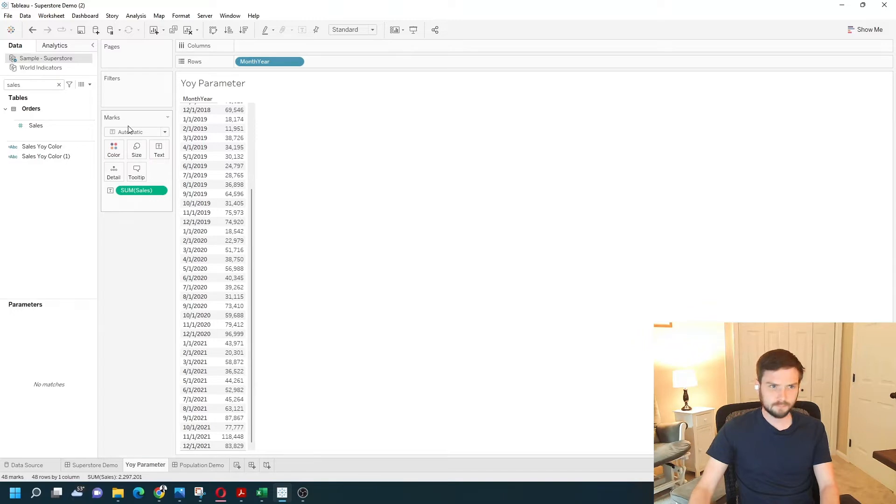
{"action": "mouse_move", "coordinate": [62, 74]}
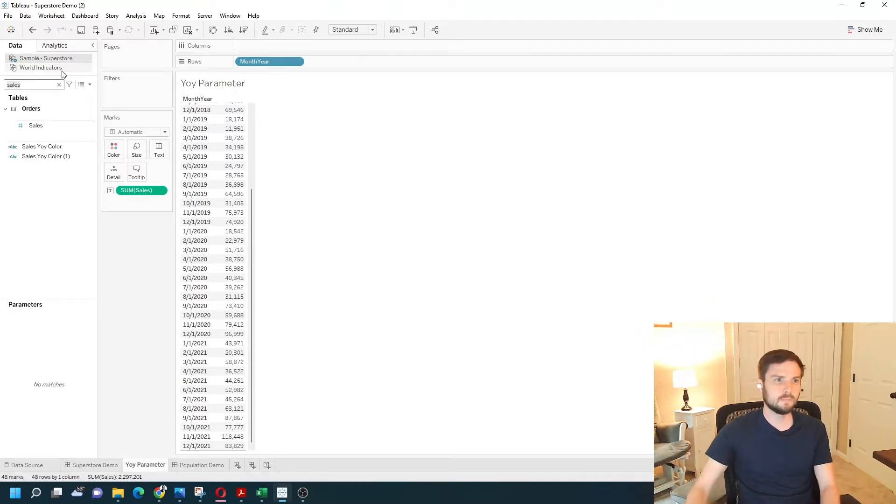
Create a new parameter from the MonthYear field listing every month 2018–2021.
{"action": "type", "text": "month"}
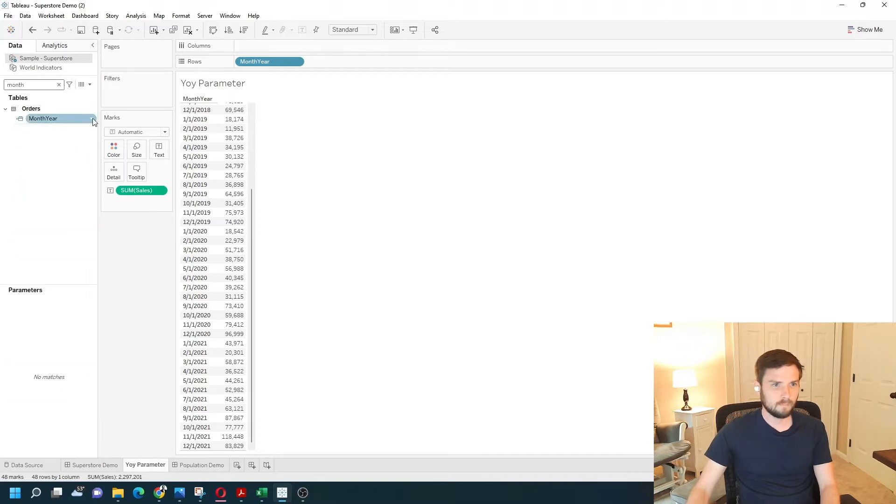
{"action": "right_click", "coordinate": [43, 118]}
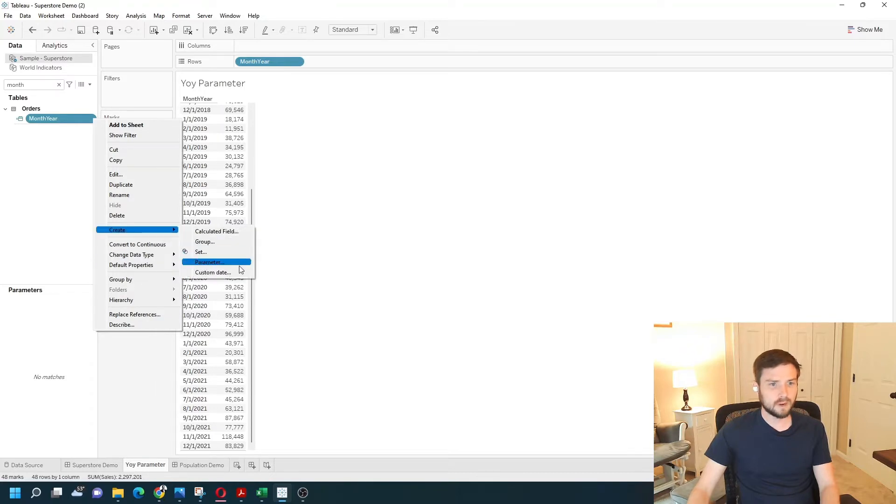
{"action": "left_click", "coordinate": [209, 261]}
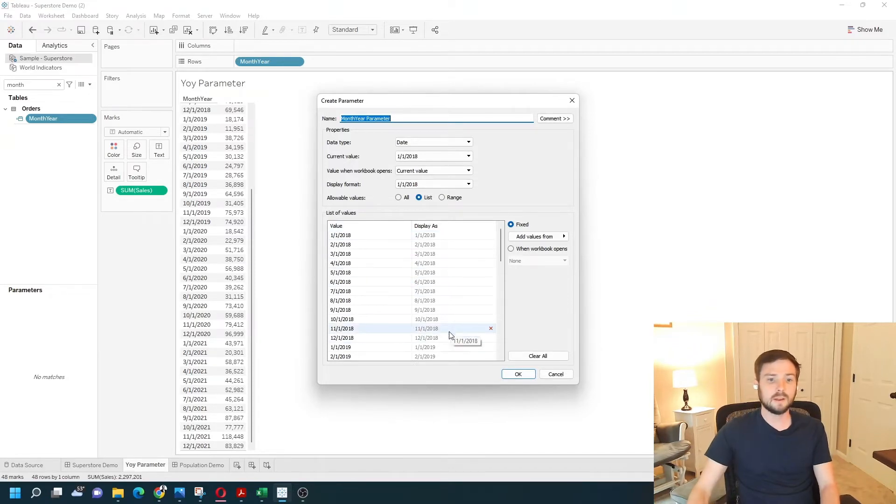
{"action": "scroll", "scroll_direction": "down", "scroll_amount": 3}
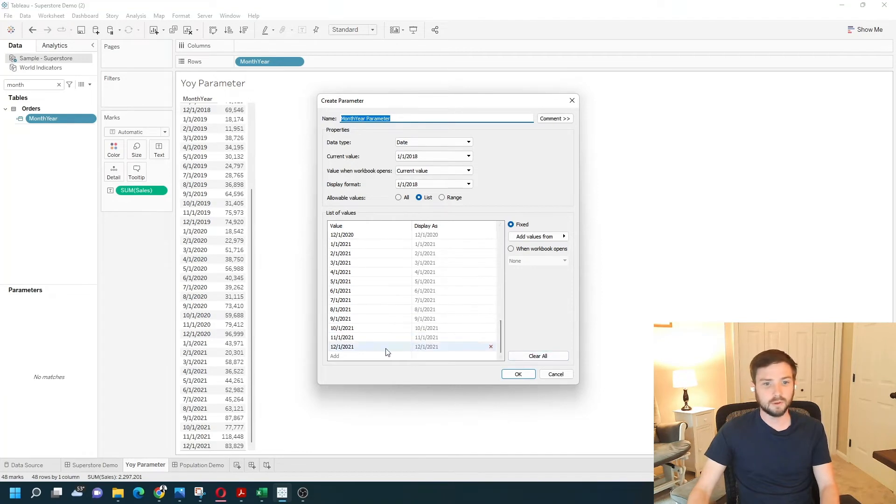
Set the MonthYear Parameter's current value to 12/1/2021 and create it.
{"action": "left_click", "coordinate": [433, 156]}
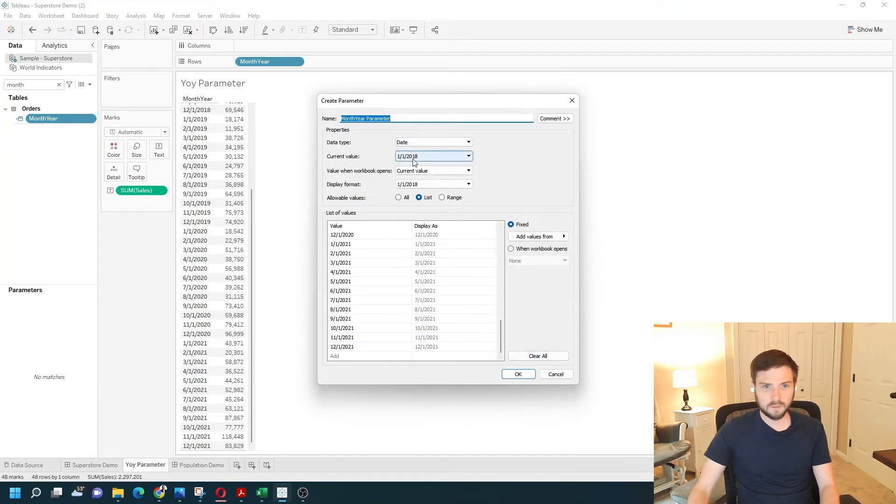
{"action": "left_click", "coordinate": [468, 156]}
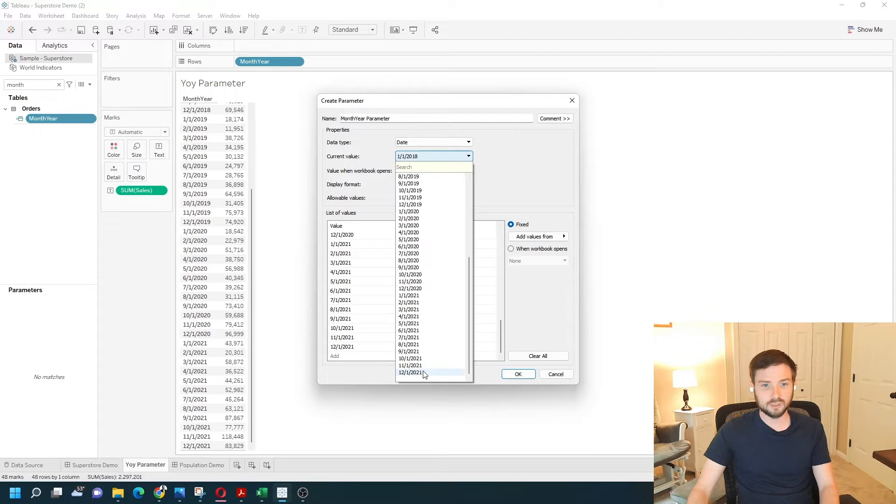
{"action": "left_click", "coordinate": [410, 373]}
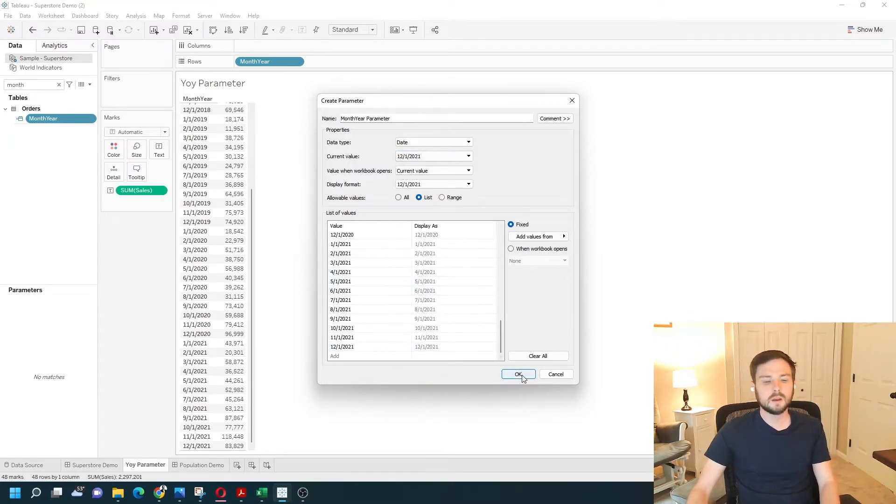
{"action": "left_click", "coordinate": [518, 373]}
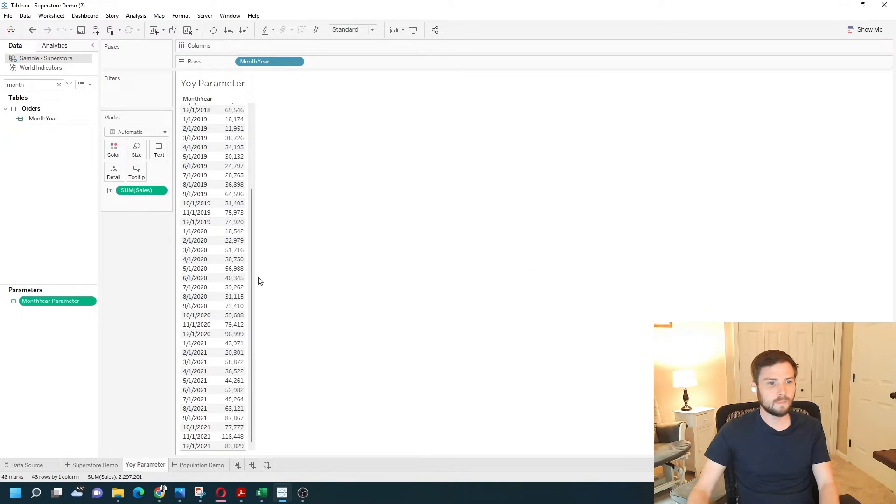
{"action": "right_click", "coordinate": [50, 301]}
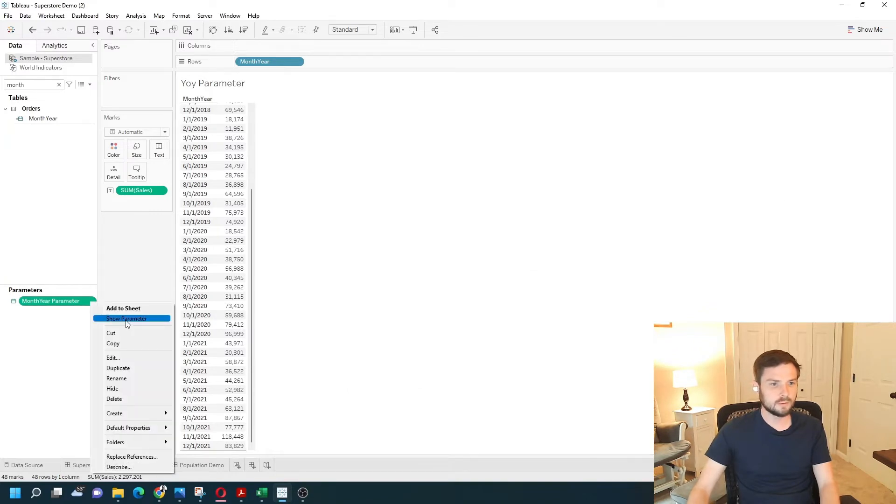
{"action": "left_click", "coordinate": [126, 318]}
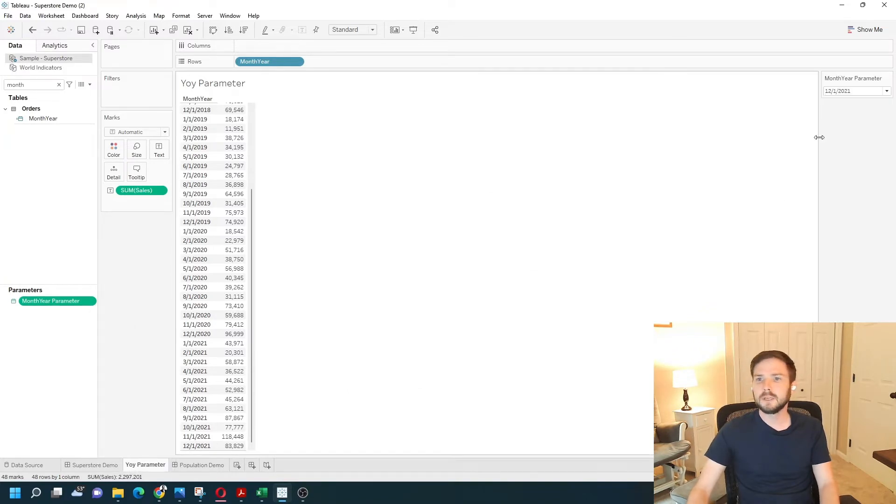
{"action": "mouse_move", "coordinate": [698, 136]}
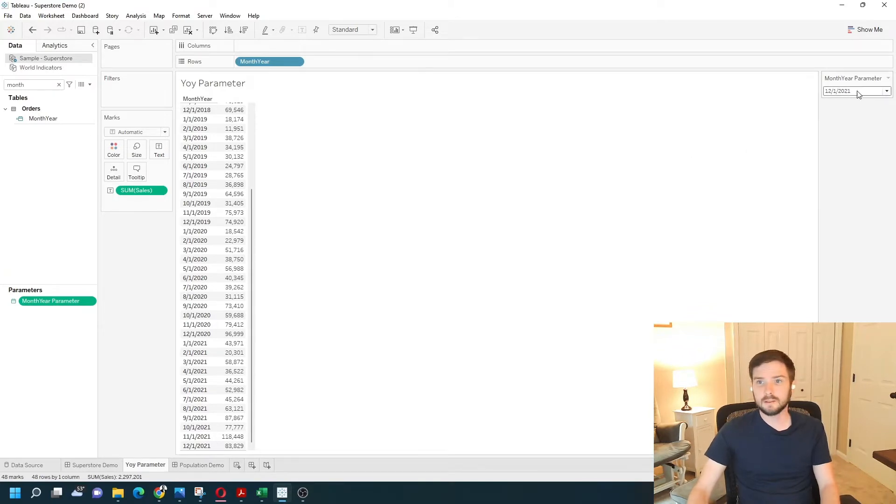
{"action": "left_click", "coordinate": [887, 90]}
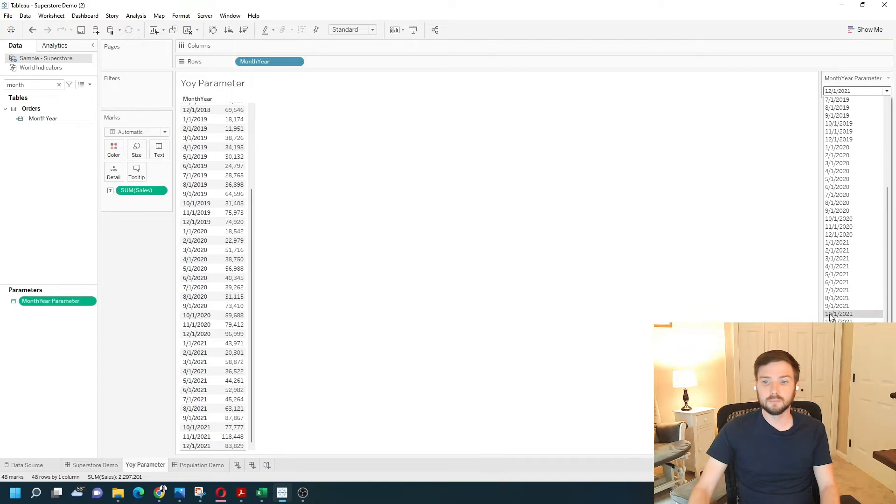
{"action": "left_click", "coordinate": [838, 313]}
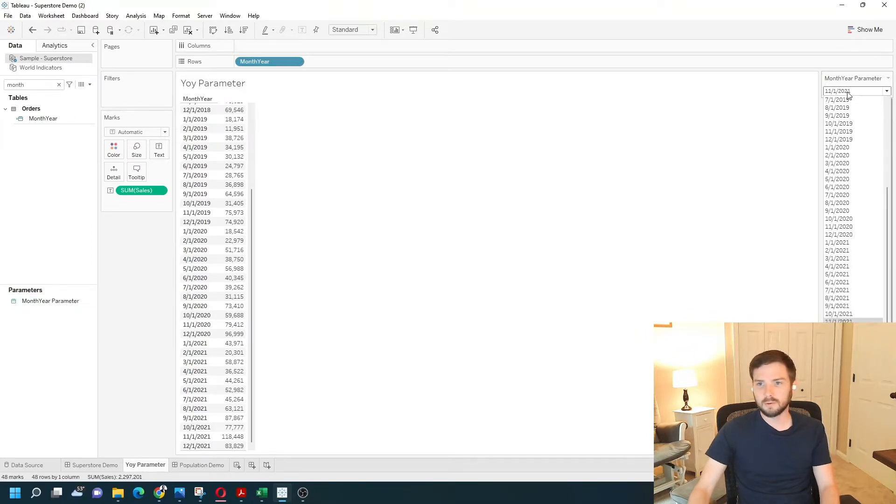
{"action": "left_click", "coordinate": [838, 320]}
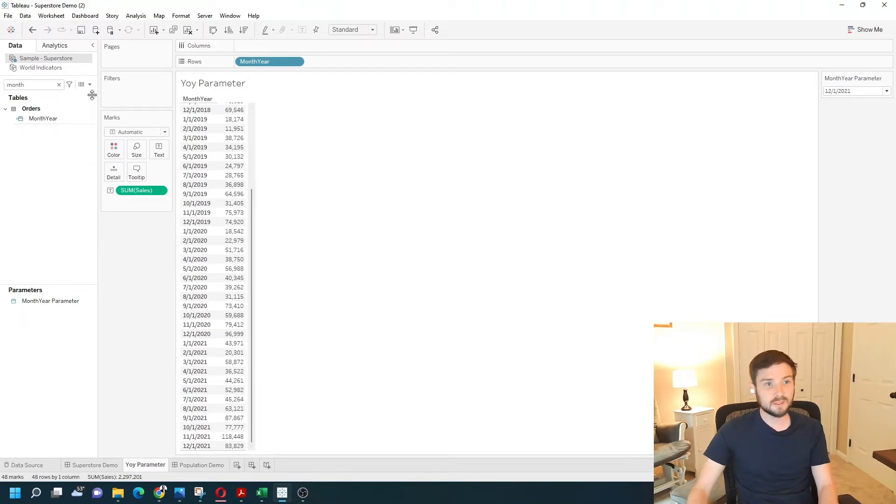
{"action": "mouse_move", "coordinate": [483, 196]}
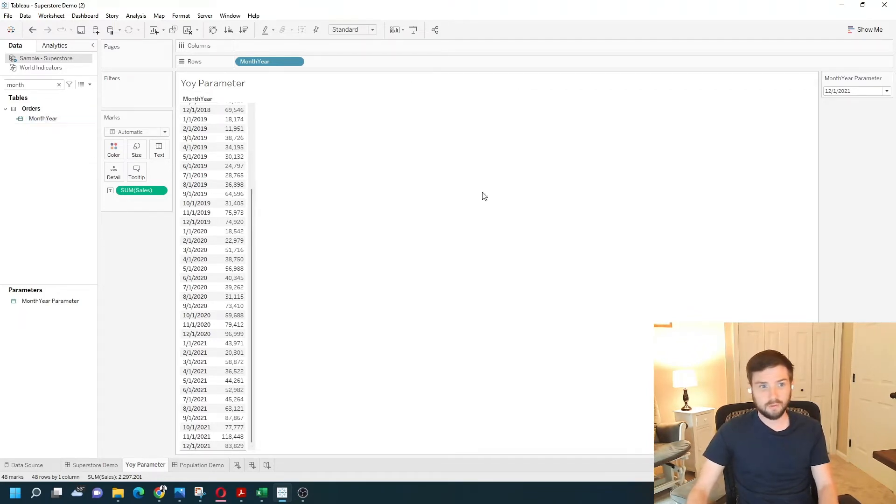
{"action": "mouse_move", "coordinate": [82, 277]}
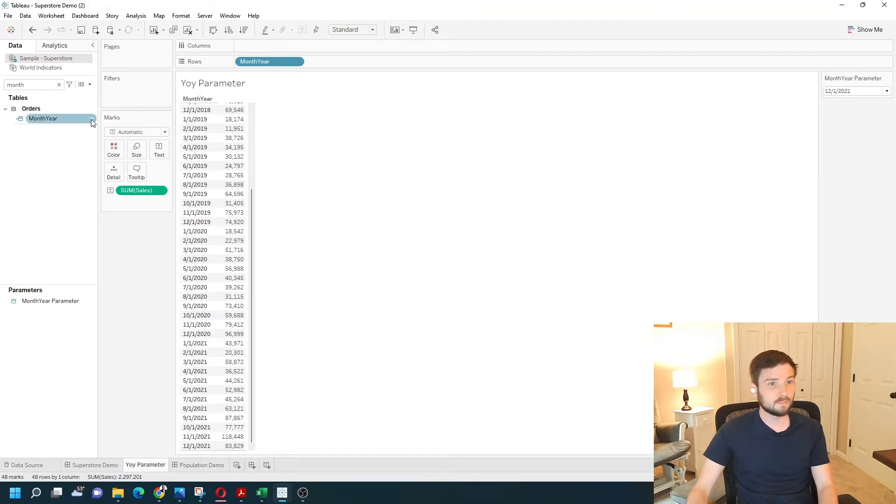
Start a new calculated field named Chosen Month Sales.
{"action": "right_click", "coordinate": [43, 119]}
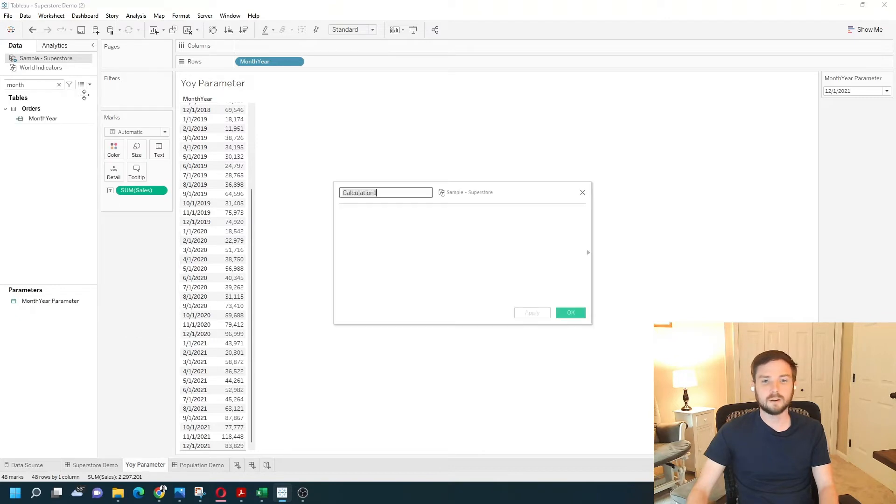
{"action": "mouse_move", "coordinate": [440, 210]}
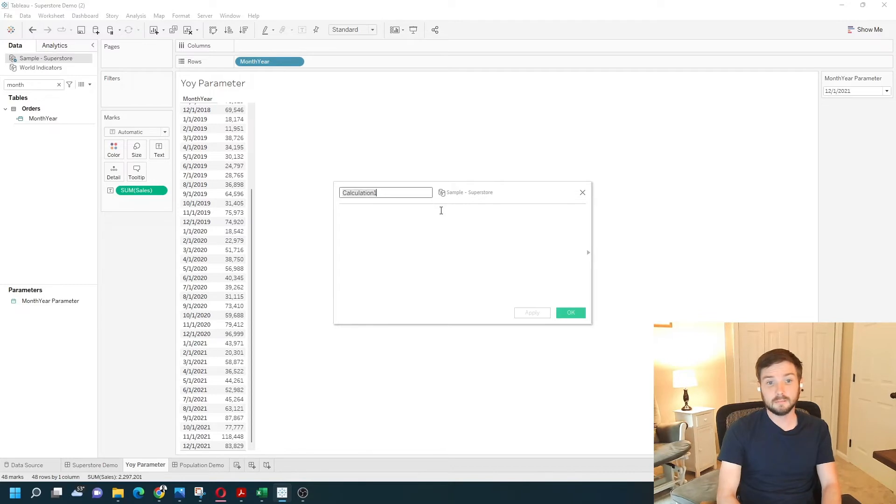
{"action": "type", "text": "Cho"}
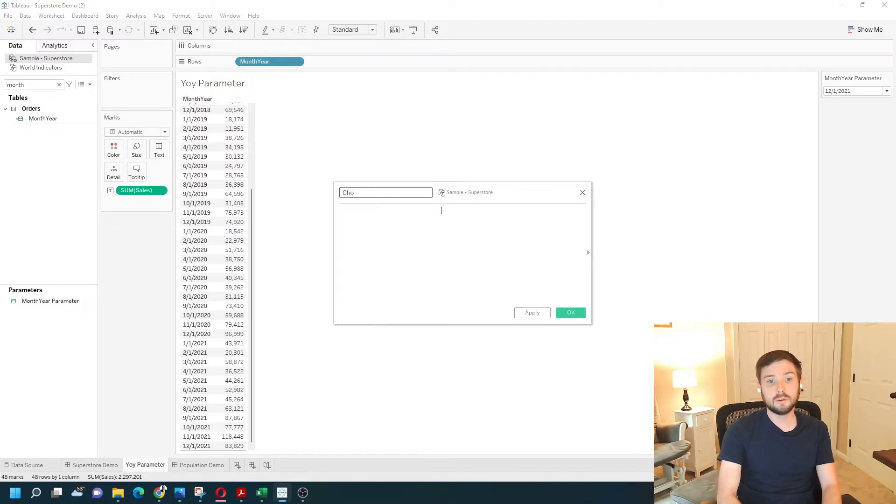
{"action": "type", "text": "sen Month"}
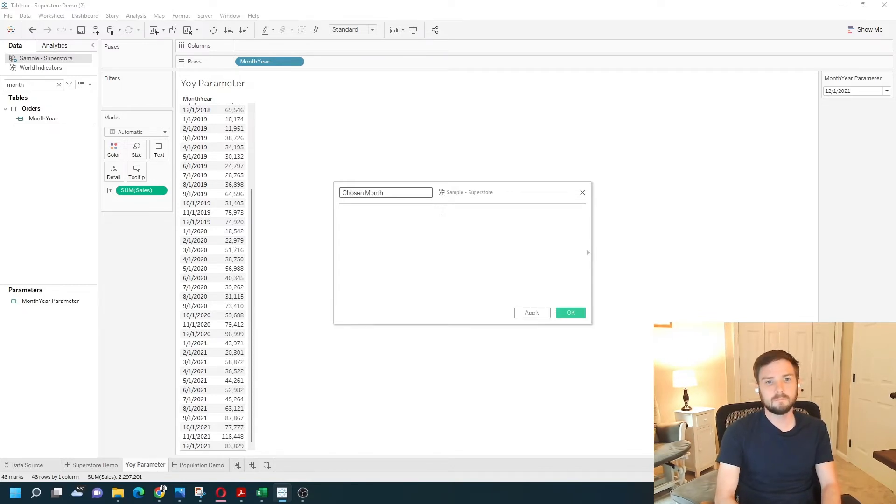
{"action": "type", "text": "Sales"}
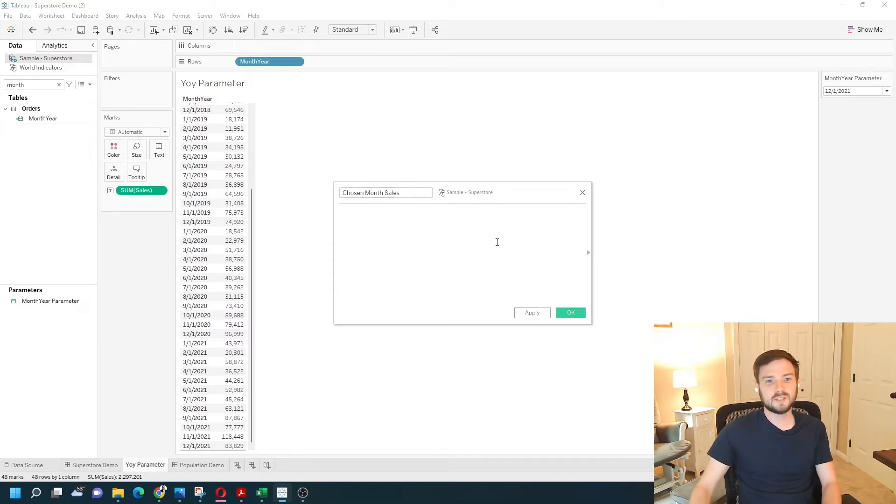
Give it the formula if [MonthYear] = [MonthYear Parameter] then [Sales] end and save it.
{"action": "type", "text": "if"}
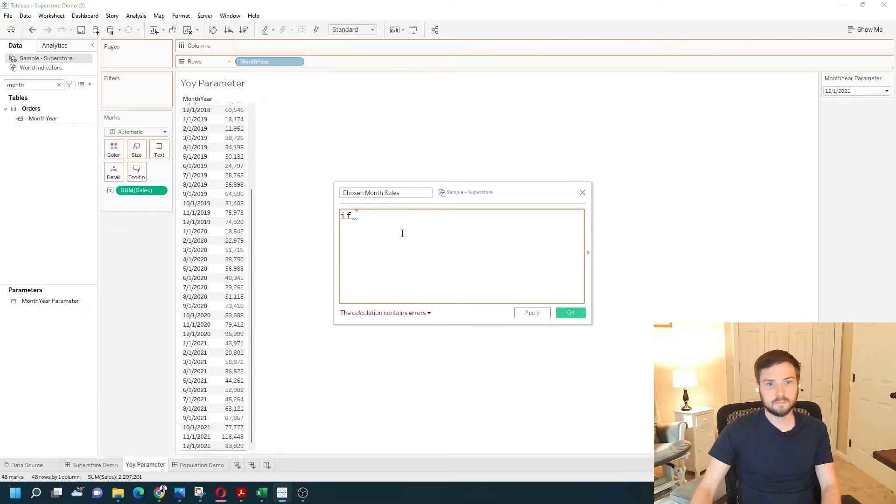
{"action": "type", "text": "[MonthYear] ="}
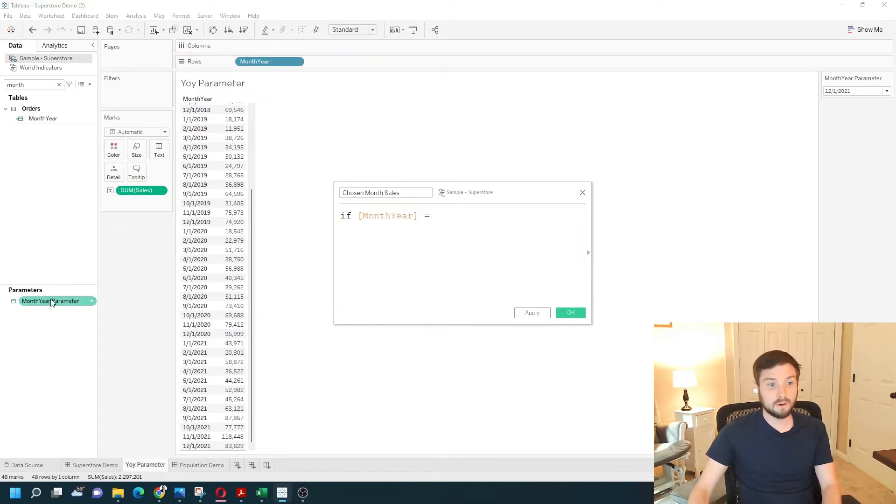
{"action": "type", "text": "[MonthYear Parameter]"}
{"action": "type", "text": "then [Sales"}
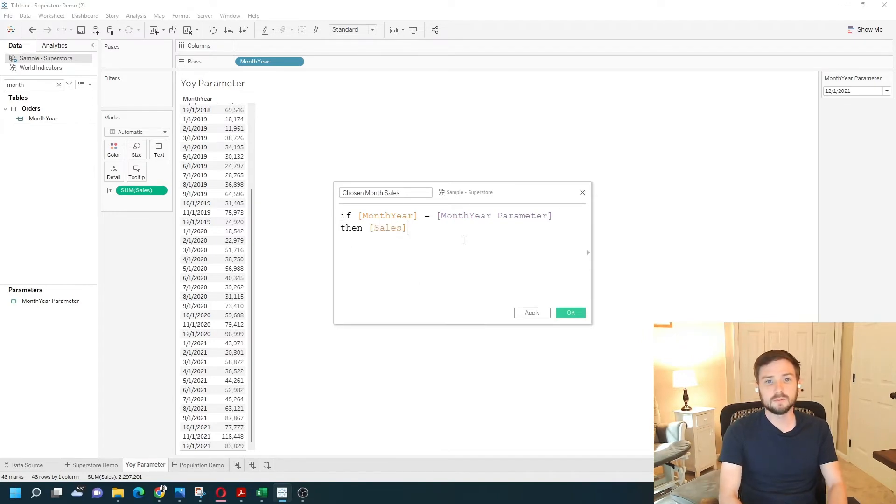
{"action": "type", "text": "end"}
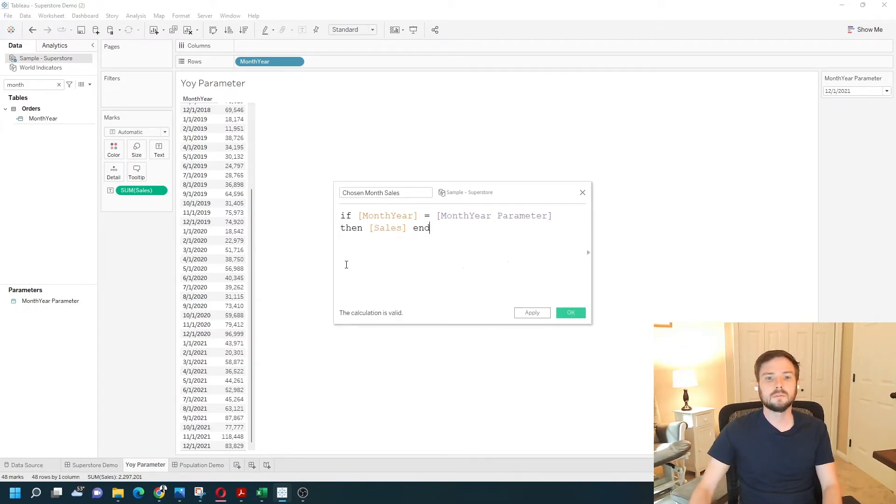
{"action": "left_click", "coordinate": [531, 313]}
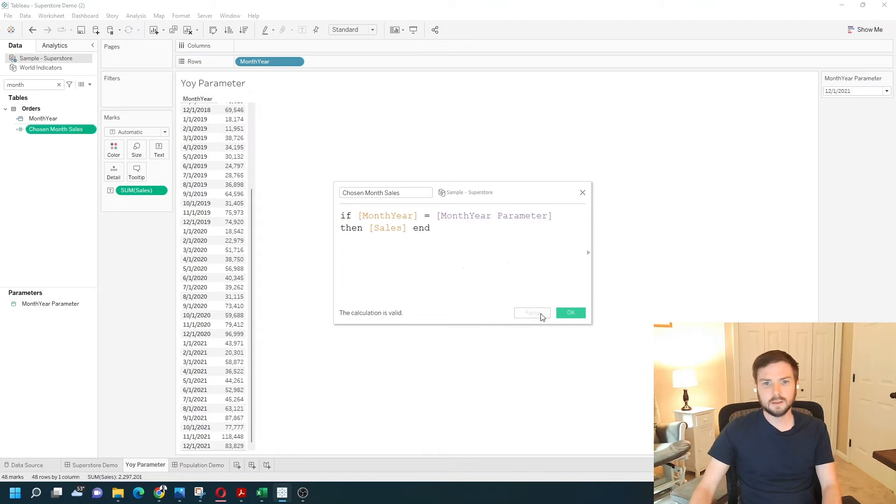
{"action": "left_click", "coordinate": [570, 313]}
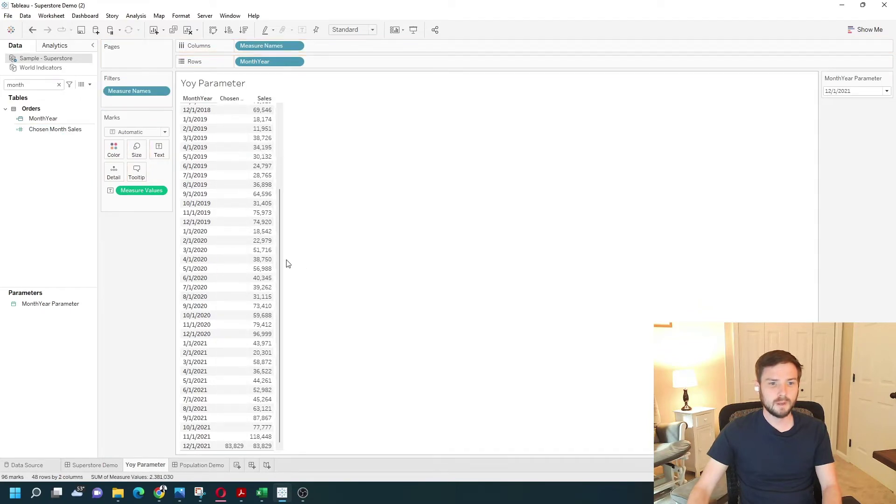
{"action": "mouse_move", "coordinate": [277, 146]}
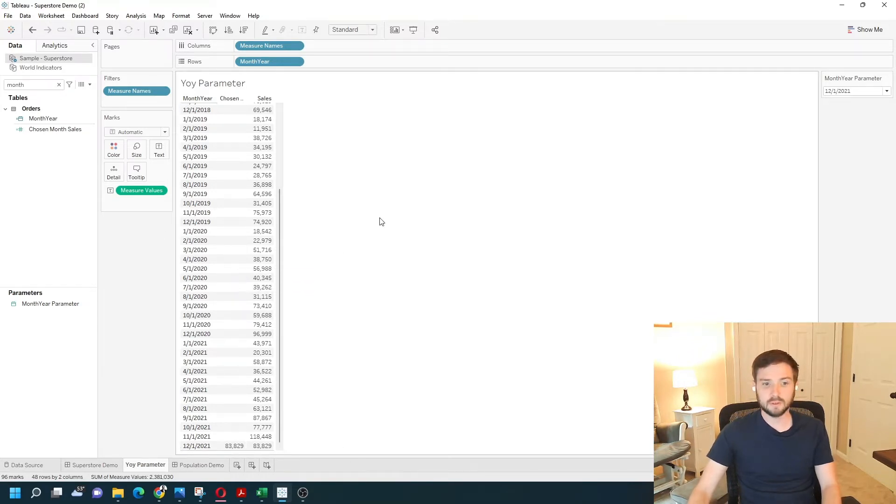
{"action": "mouse_move", "coordinate": [394, 239]}
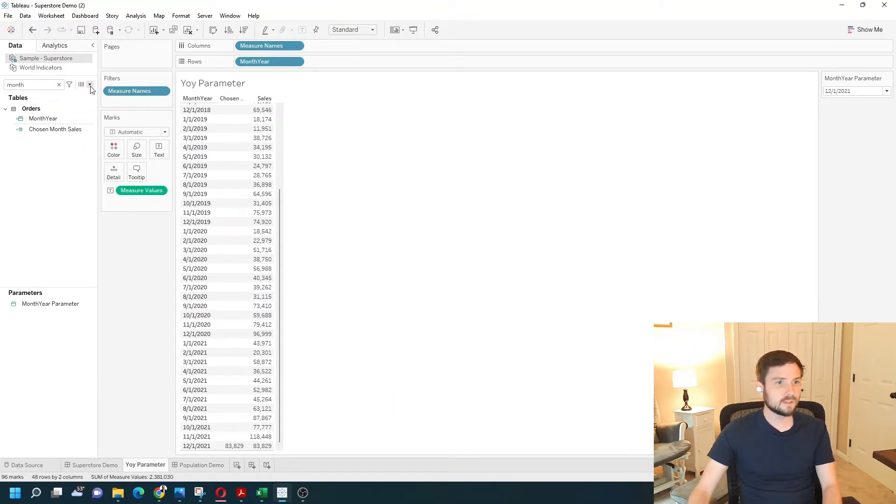
Create a new calculated field from the Data pane and name it Last Year Sales.
{"action": "left_click", "coordinate": [90, 85]}
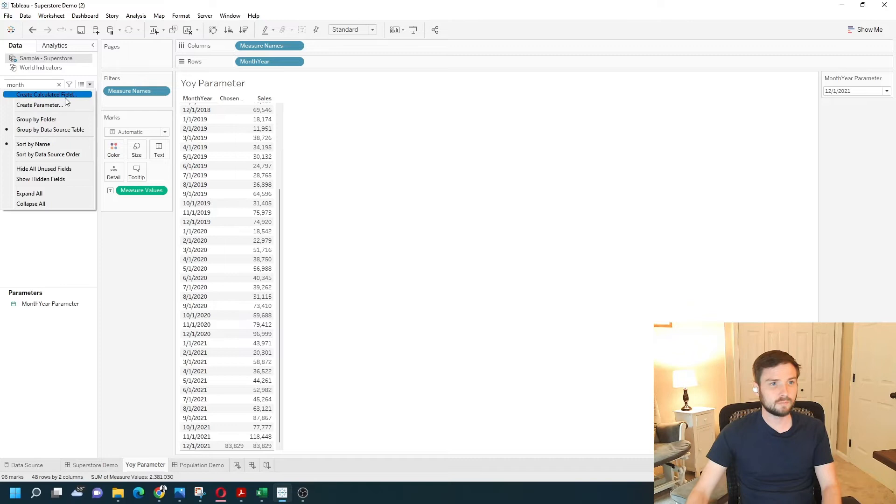
{"action": "left_click", "coordinate": [47, 94]}
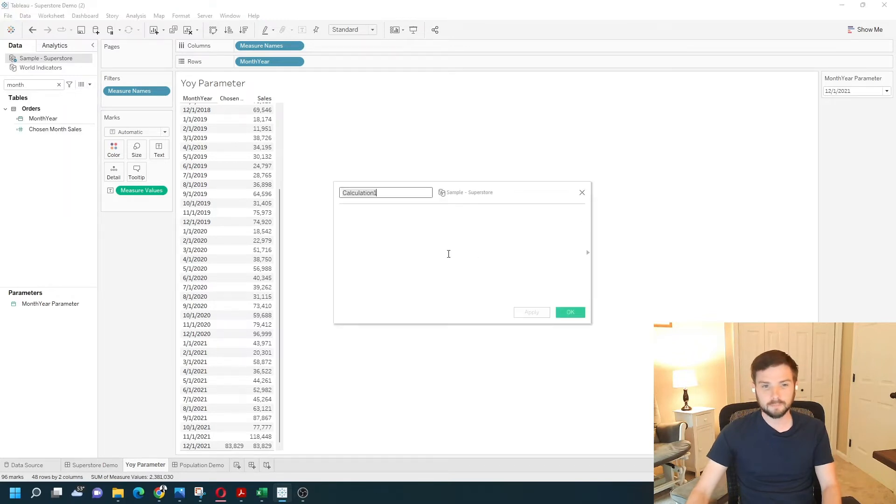
{"action": "type", "text": "Las"}
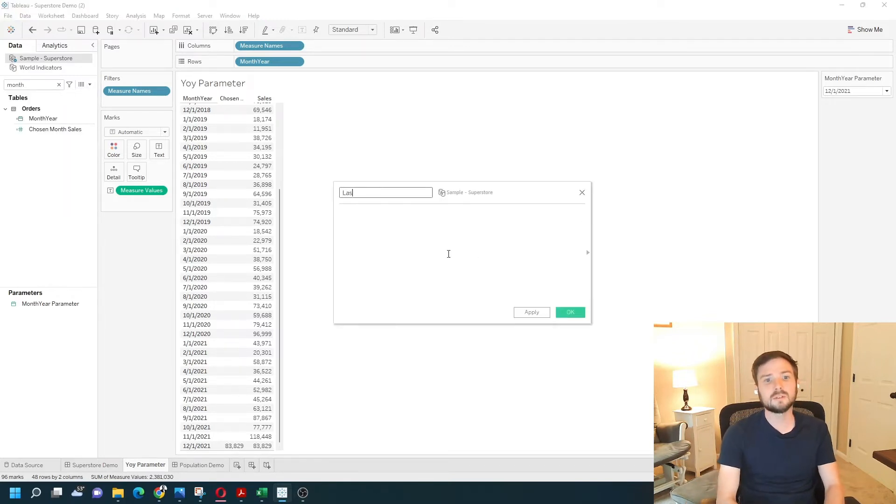
{"action": "type", "text": "t Year Sales"}
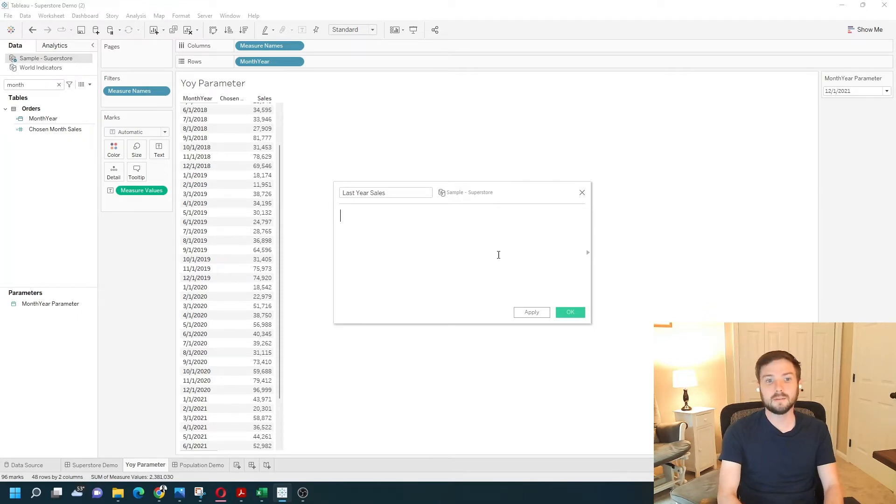
Enter if [MonthYear] = [MonthYear Parameter] then [Sales] end as the Last Year Sales formula.
{"action": "type", "text": "if"}
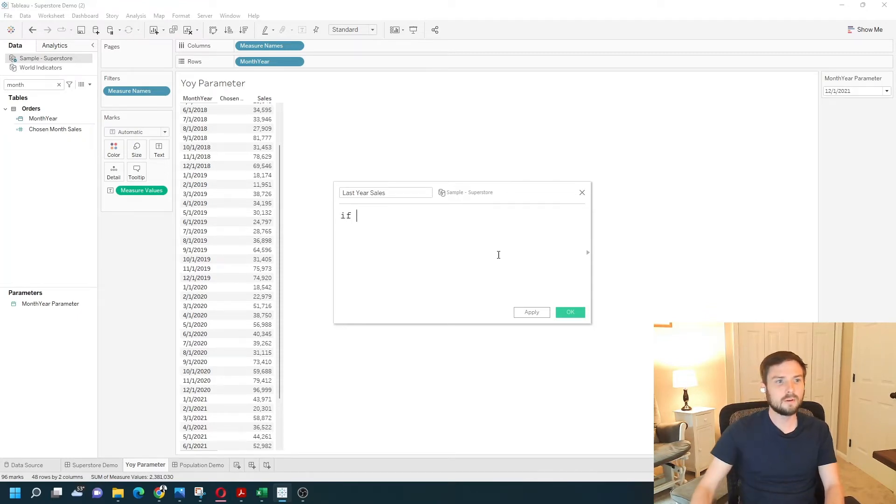
{"action": "type", "text": "[MonthYear]"}
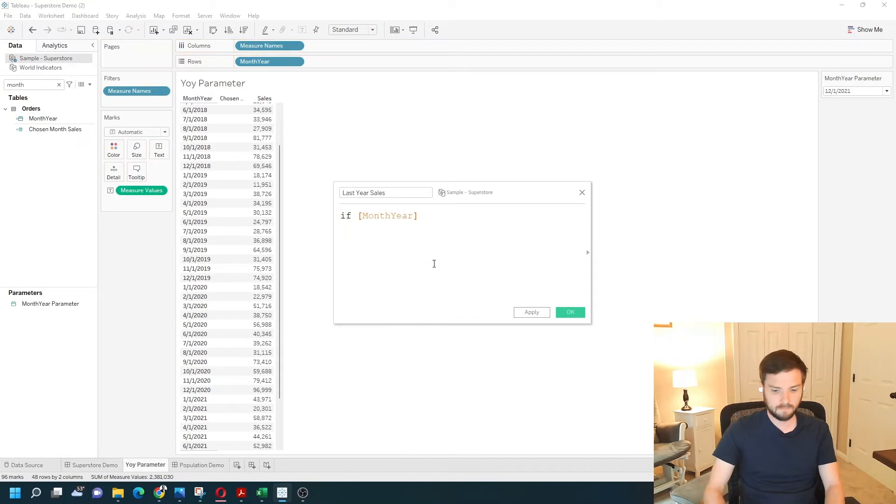
{"action": "type", "text": "="}
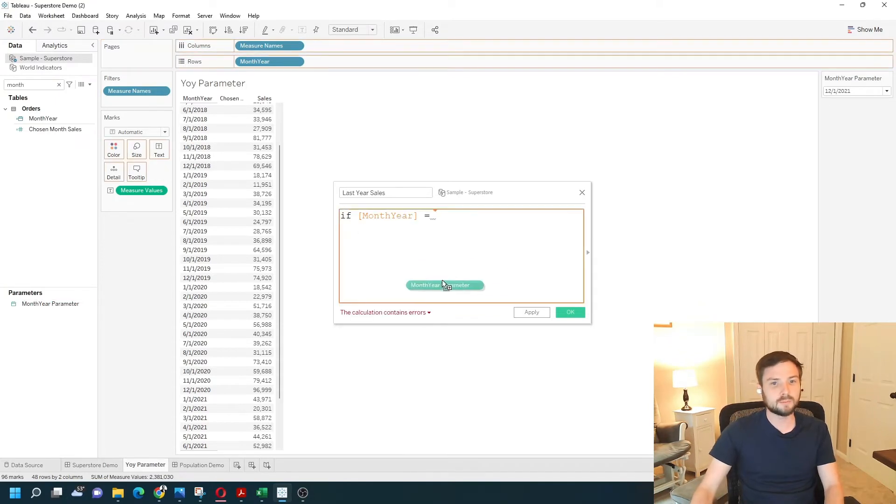
{"action": "left_click", "coordinate": [445, 285]}
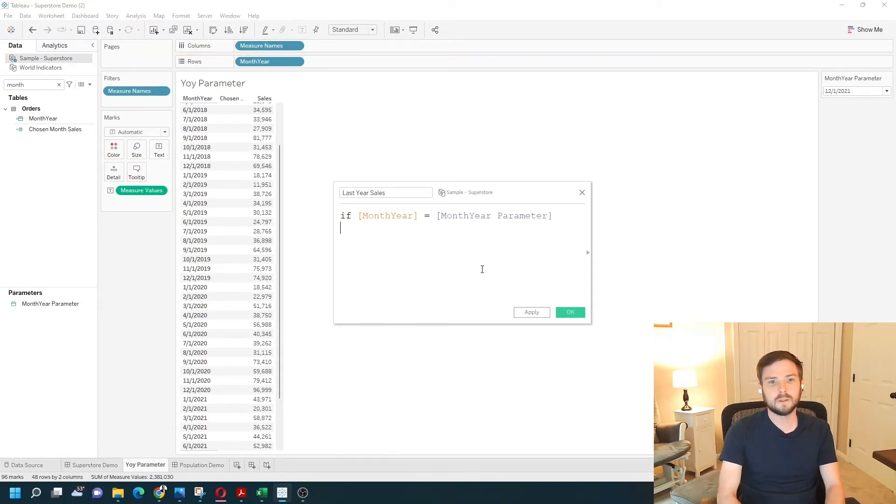
{"action": "type", "text": "then [Sales]"}
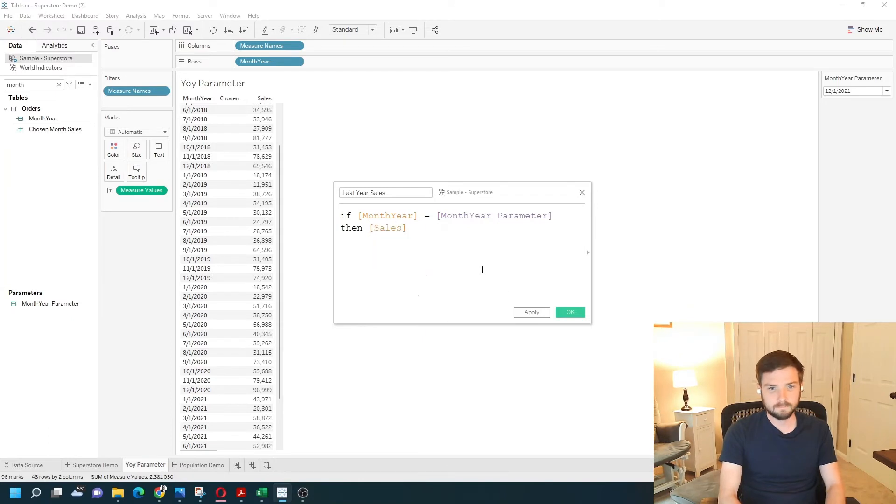
{"action": "type", "text": "end"}
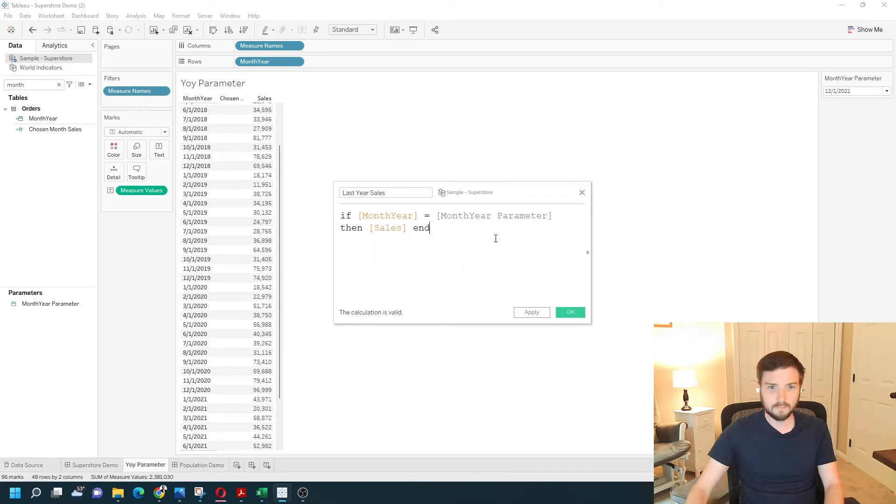
{"action": "left_click", "coordinate": [386, 192]}
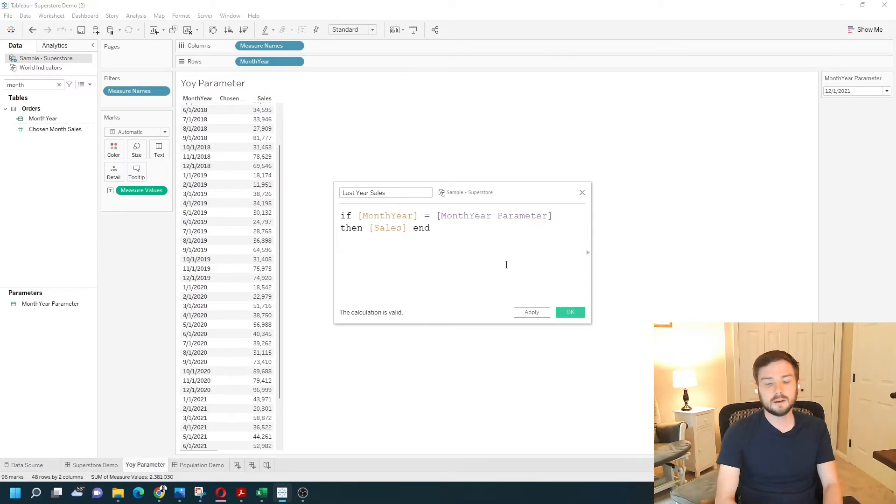
Wrap the parameter in DATEADD('year', -1, [MonthYear Parameter]) and save the valid calculation.
{"action": "left_click", "coordinate": [439, 215]}
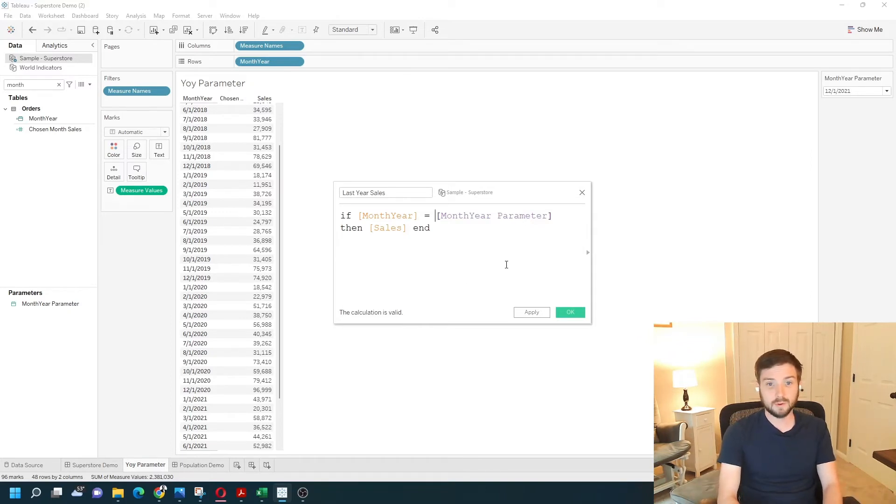
{"action": "type", "text": "datad"}
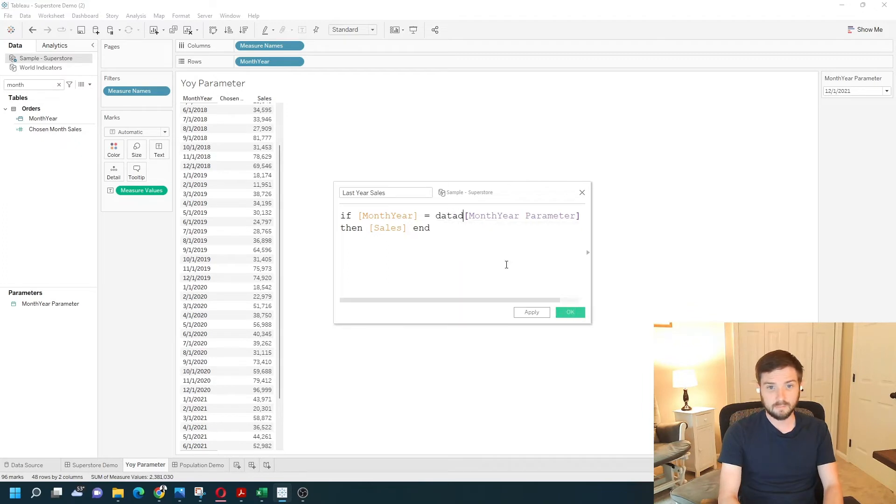
{"action": "type", "text": "d("}
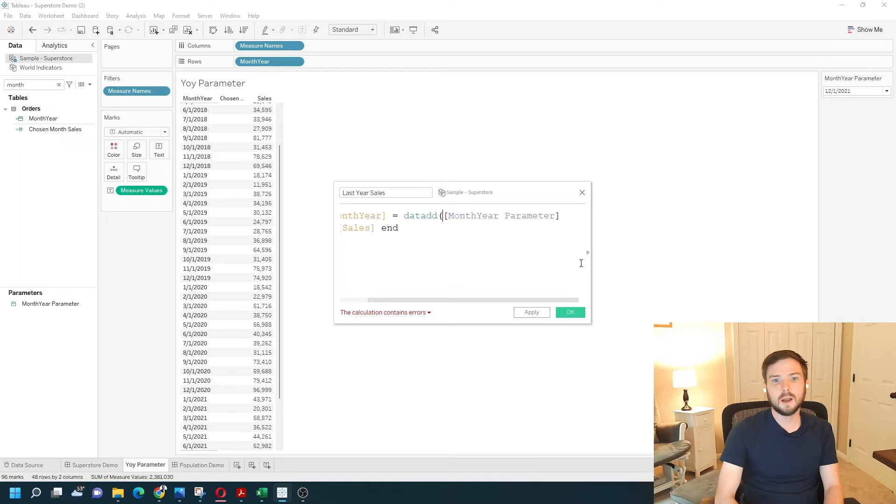
{"action": "type", "text": "'"}
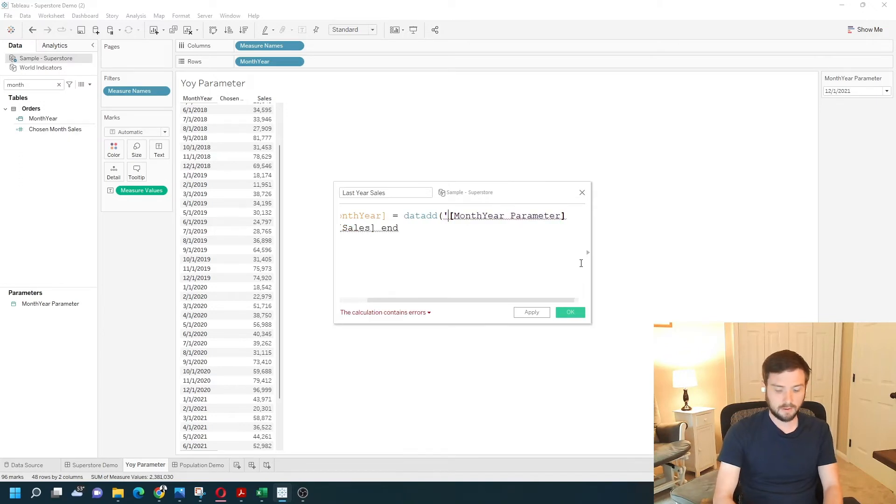
{"action": "type", "text": "month', -1,"}
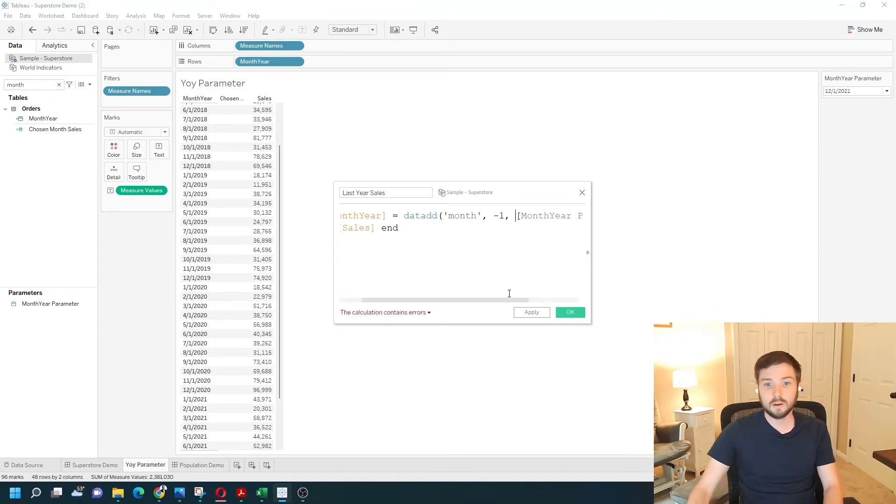
{"action": "double_click", "coordinate": [390, 216]}
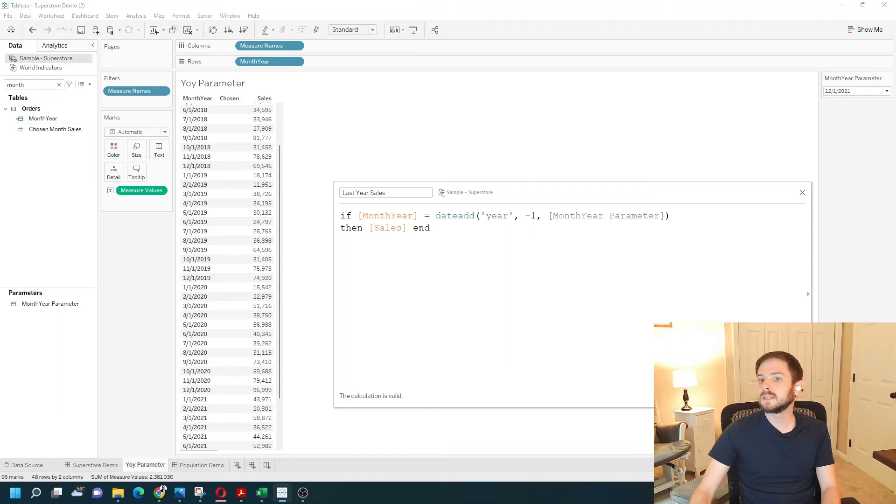
{"action": "left_click", "coordinate": [802, 192]}
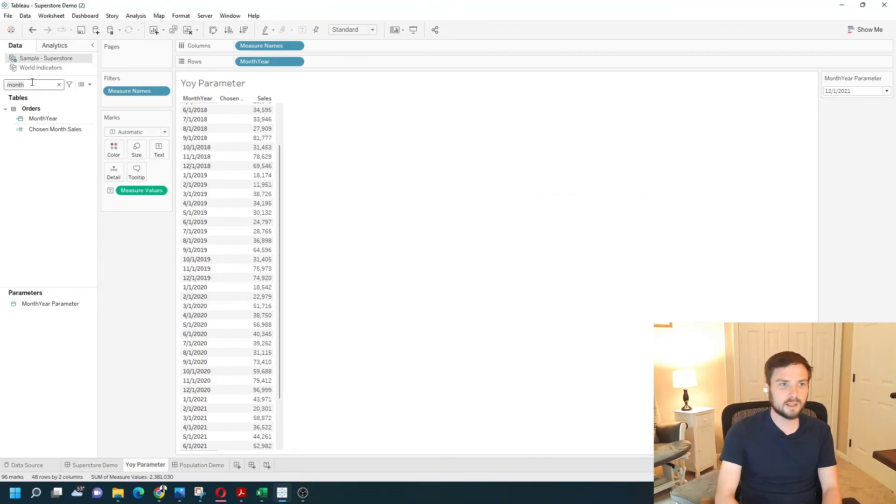
Add Last Year Sales as a table column, showing 96,999 for 12/1/2020.
{"action": "type", "text": "last"}
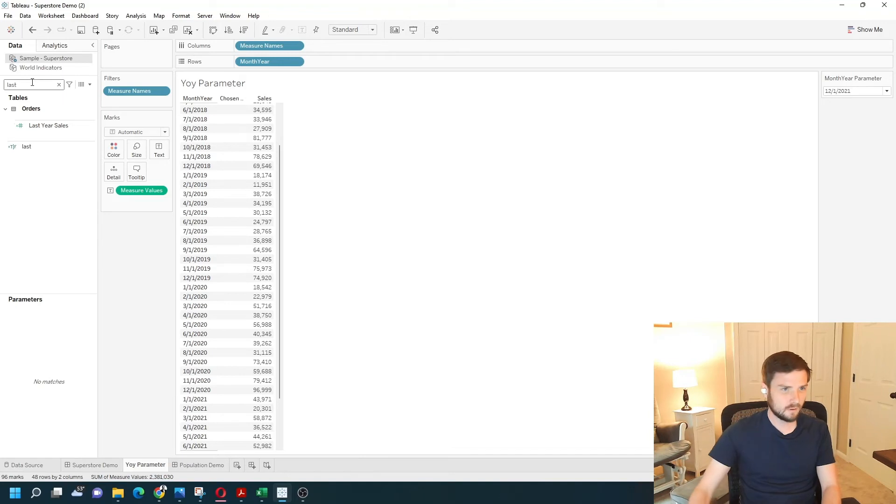
{"action": "left_click", "coordinate": [49, 125]}
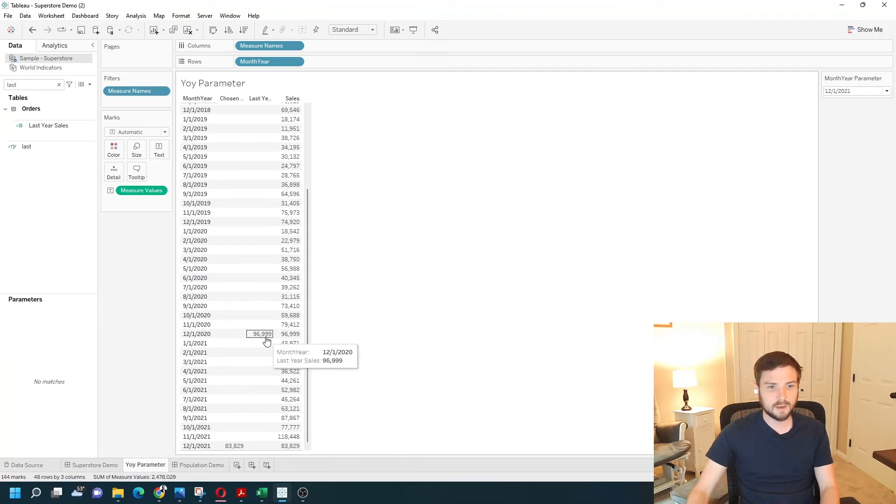
{"action": "mouse_move", "coordinate": [260, 325]}
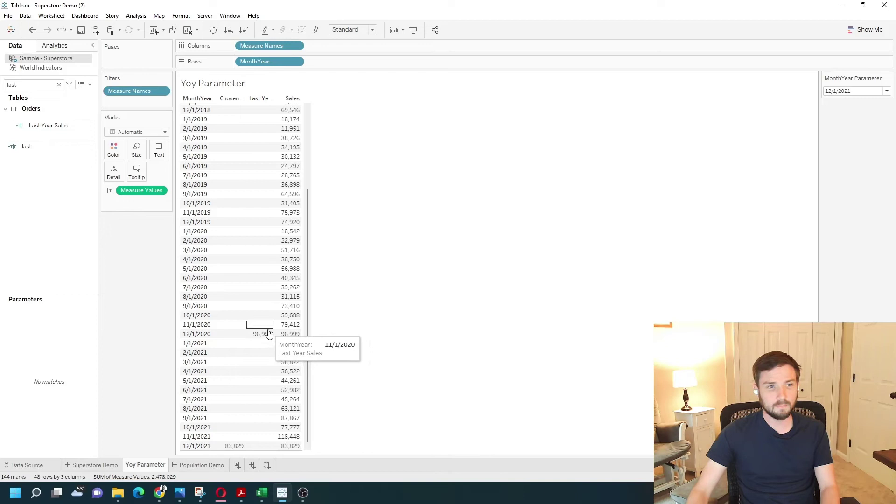
{"action": "mouse_move", "coordinate": [291, 166]}
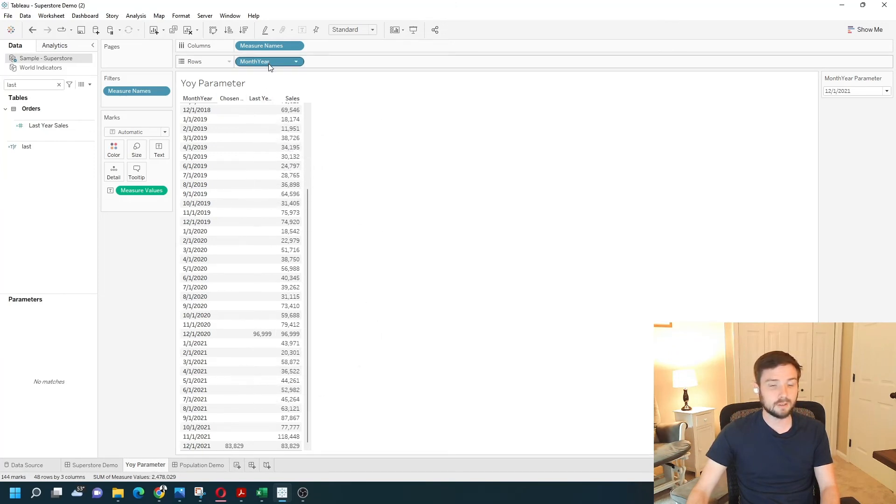
{"action": "mouse_move", "coordinate": [233, 447]}
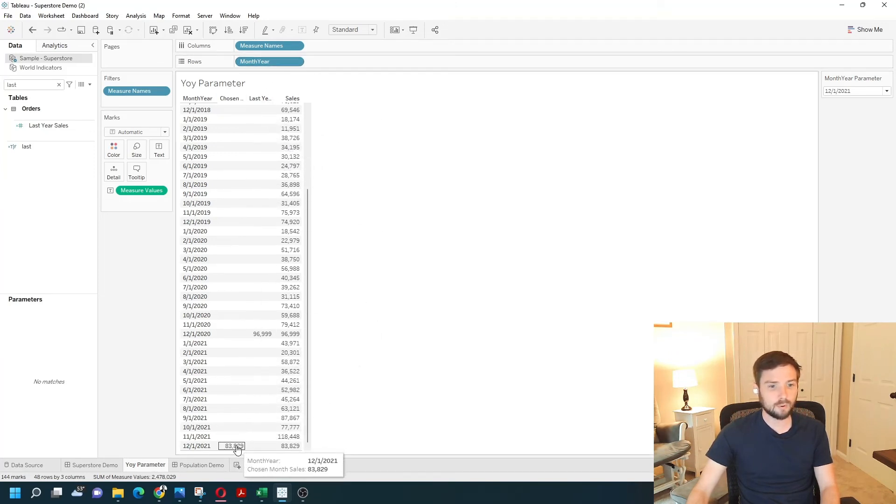
{"action": "mouse_move", "coordinate": [261, 334]}
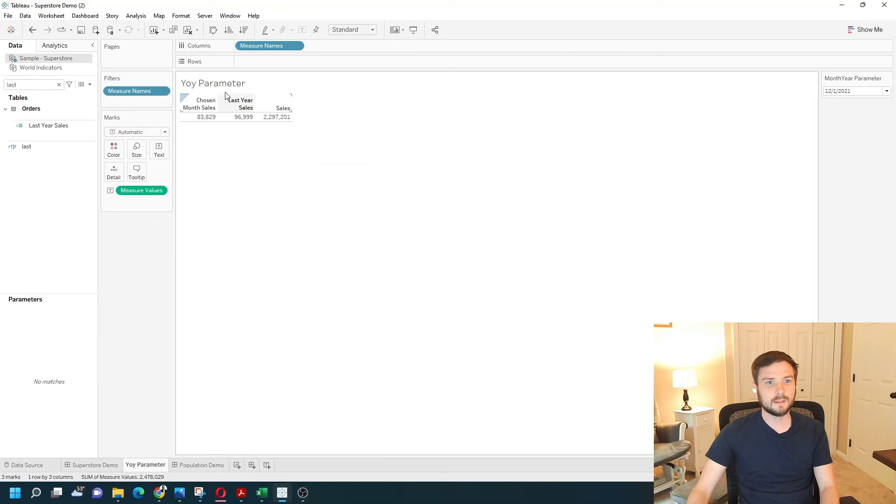
Remove MonthYear and SUM(Sales) so one row shows Chosen Month Sales 83,829 and Last Year Sales 96,999.
{"action": "left_click", "coordinate": [141, 191]}
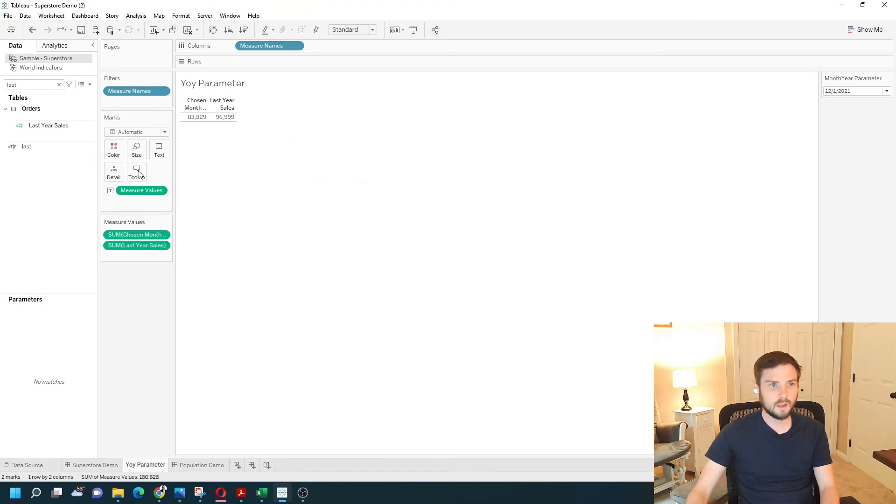
{"action": "mouse_move", "coordinate": [91, 86]}
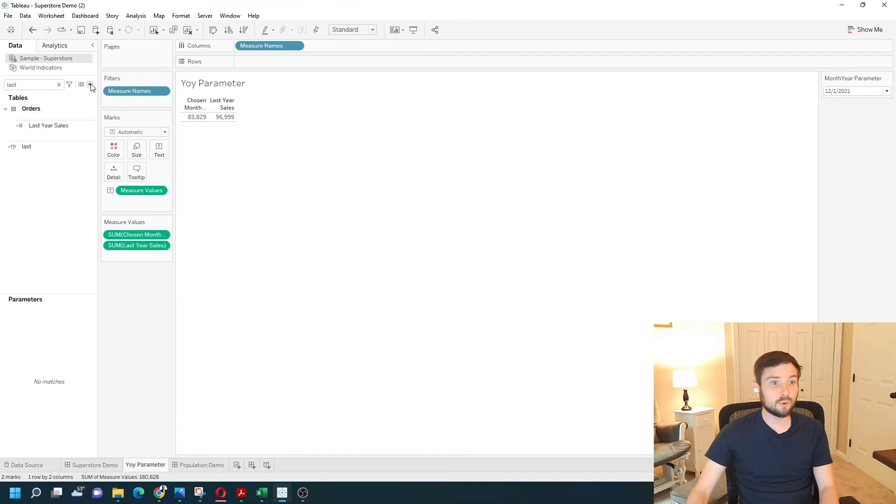
Define YoY as (SUM([Chosen Month Sales]) - SUM([Last Year Sales])) / SUM([Last Year Sales]) and save it.
{"action": "left_click", "coordinate": [90, 85]}
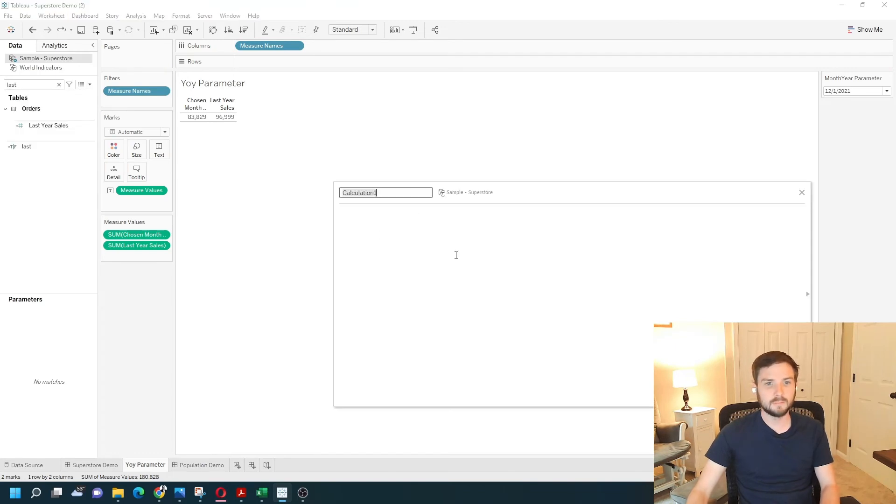
{"action": "type", "text": "YoY"}
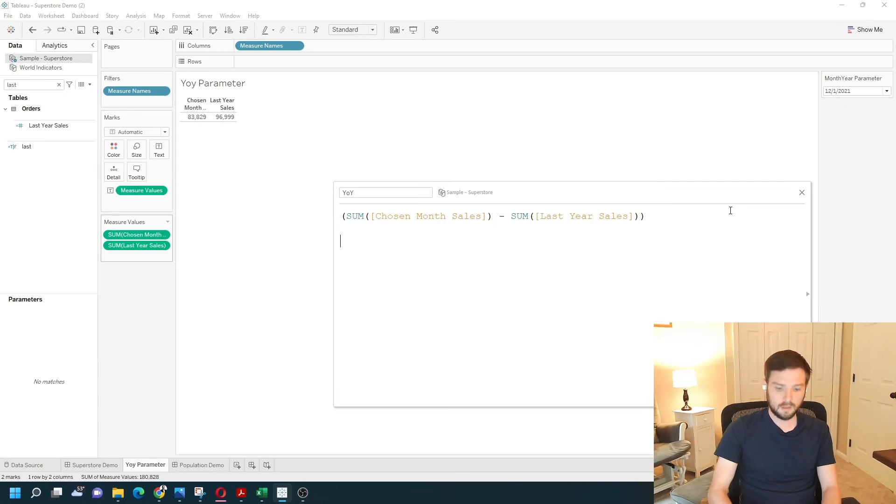
{"action": "type", "text": "/"}
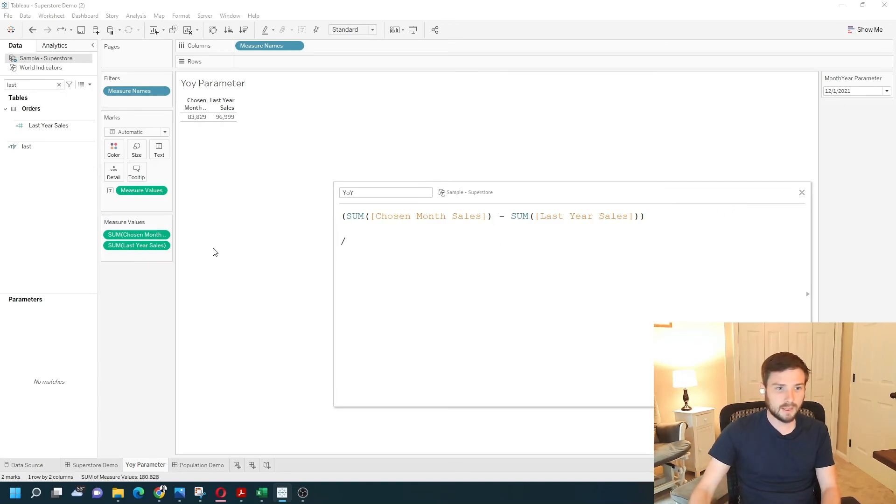
{"action": "type", "text": "SUM([Last Year Sales])"}
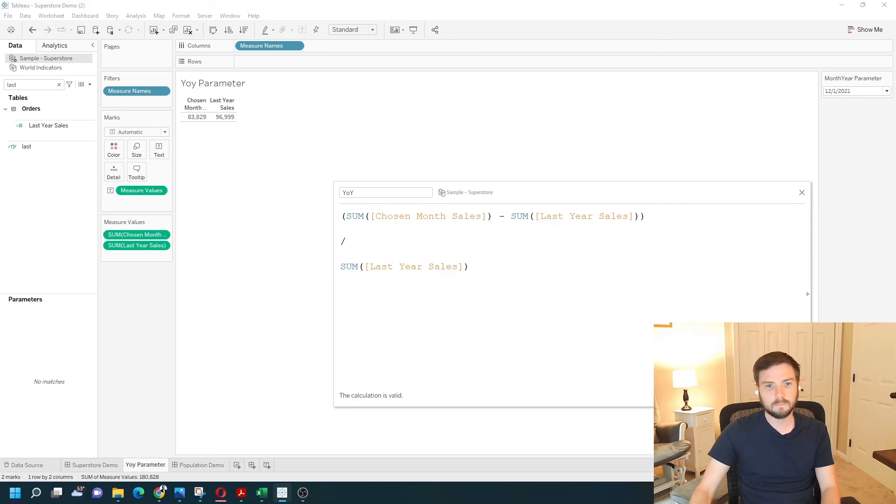
{"action": "left_click", "coordinate": [803, 192]}
{"action": "type", "text": "yoy"}
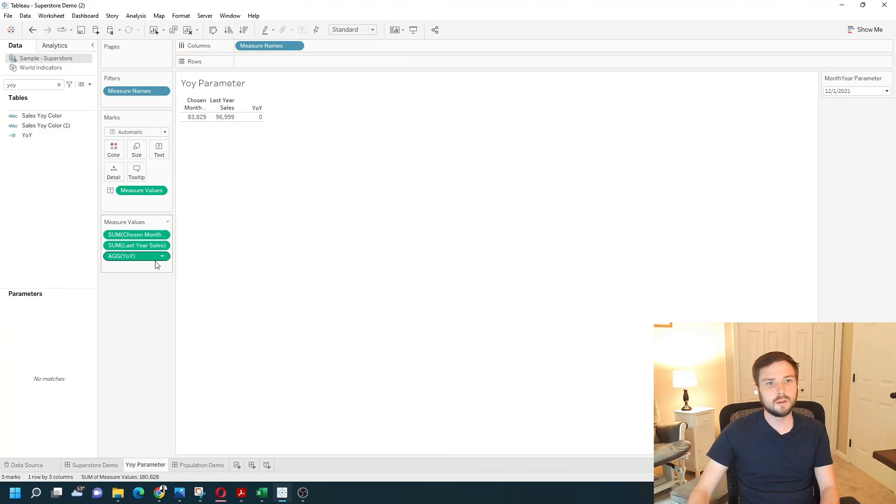
Format the AGG(YoY) measure as a percentage so it reads -13.58%.
{"action": "right_click", "coordinate": [121, 255]}
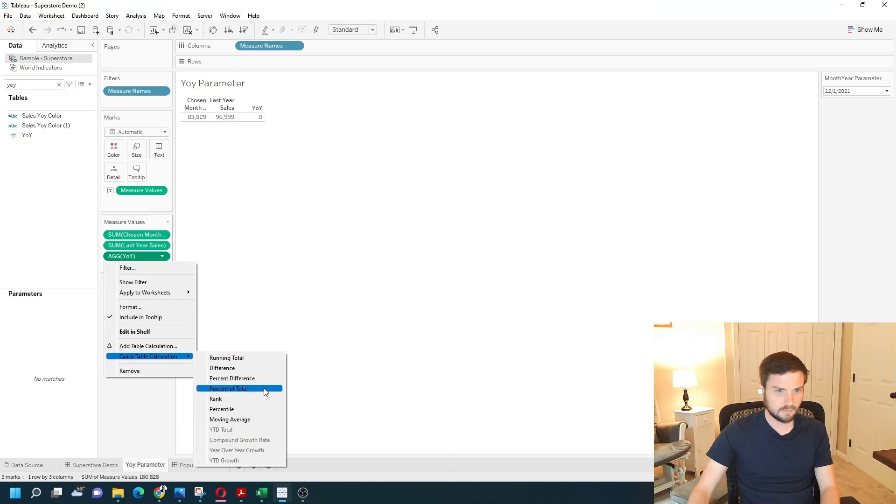
{"action": "mouse_move", "coordinate": [141, 318]}
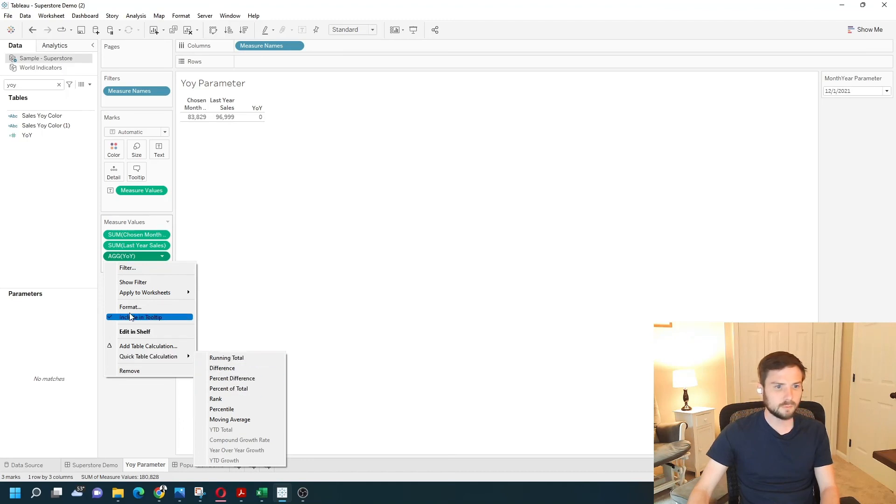
{"action": "left_click", "coordinate": [131, 307]}
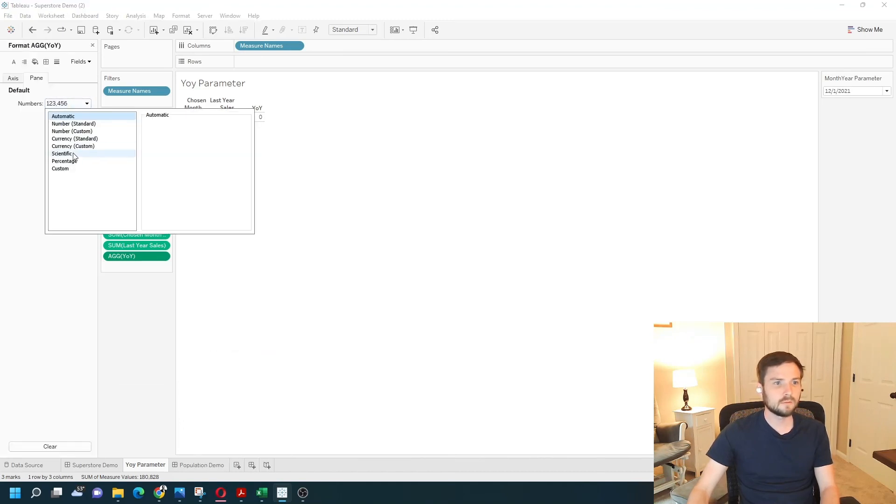
{"action": "left_click", "coordinate": [62, 153]}
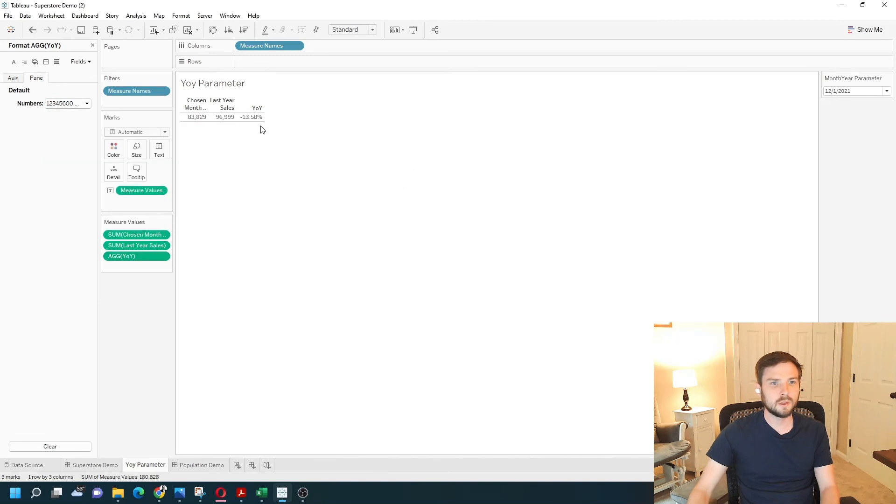
{"action": "mouse_move", "coordinate": [242, 131]}
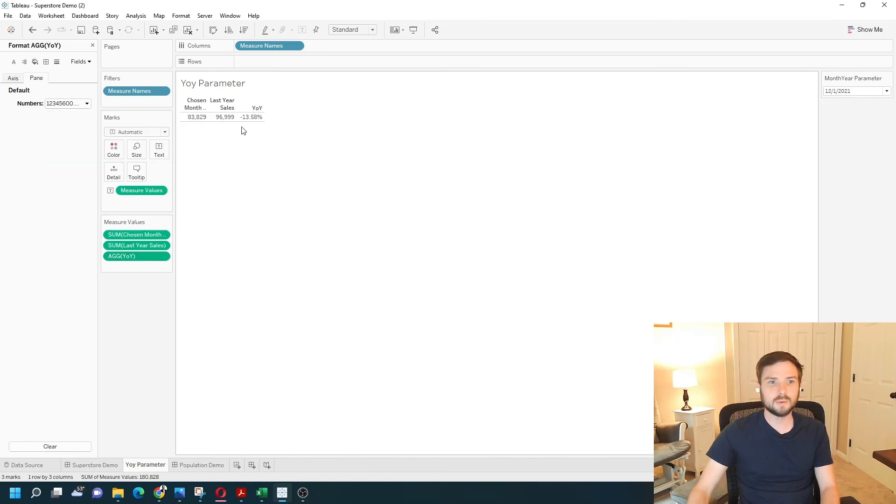
{"action": "mouse_move", "coordinate": [251, 116]}
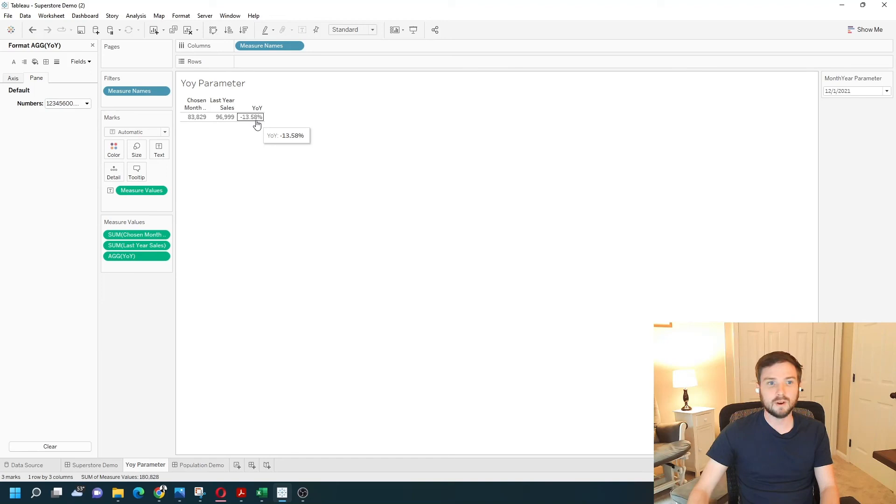
{"action": "mouse_move", "coordinate": [223, 124]}
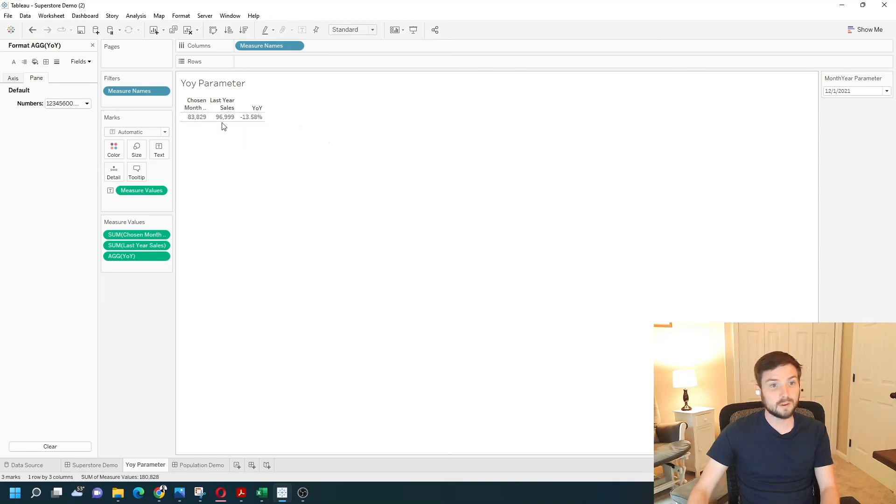
{"action": "mouse_move", "coordinate": [739, 152]}
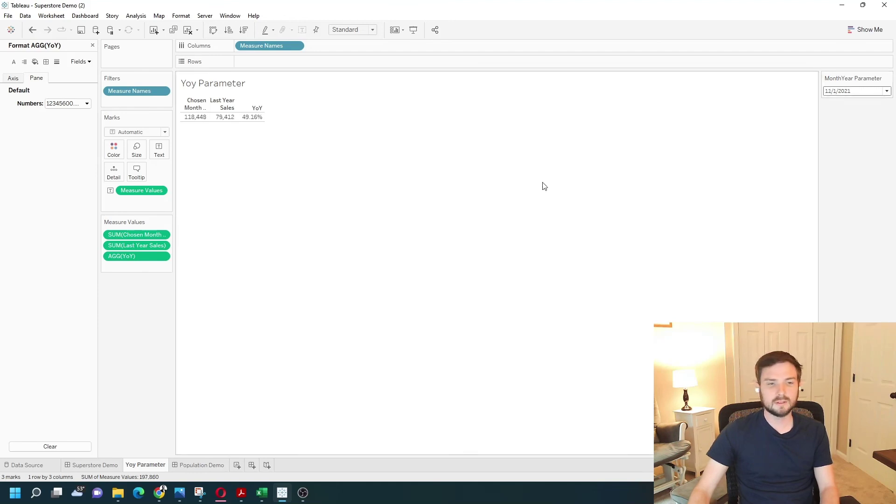
Switch the MonthYear Parameter to 10/1/2021, updating the table to 77,777, 59,688 and 30.31%.
{"action": "left_click", "coordinate": [886, 90]}
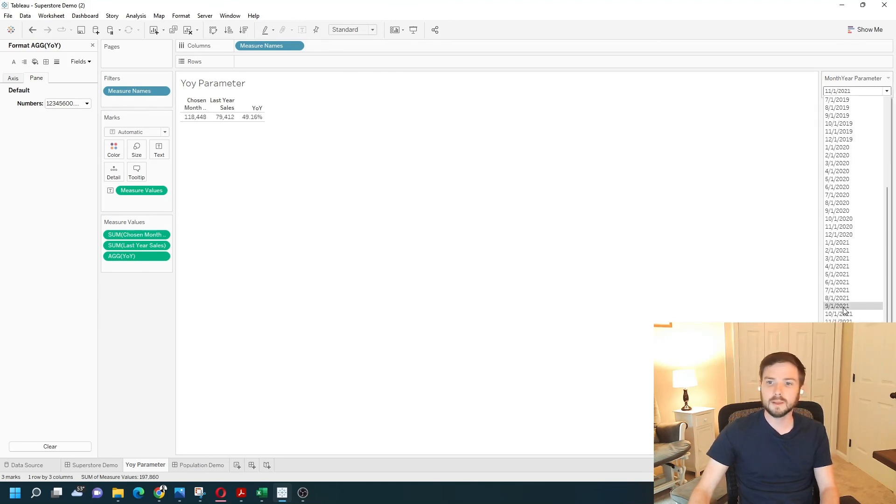
{"action": "left_click", "coordinate": [838, 314]}
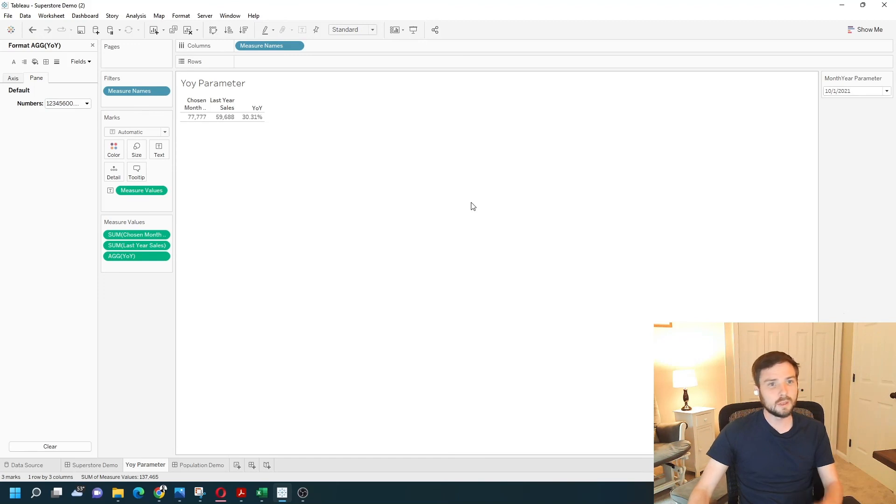
{"action": "mouse_move", "coordinate": [449, 202]}
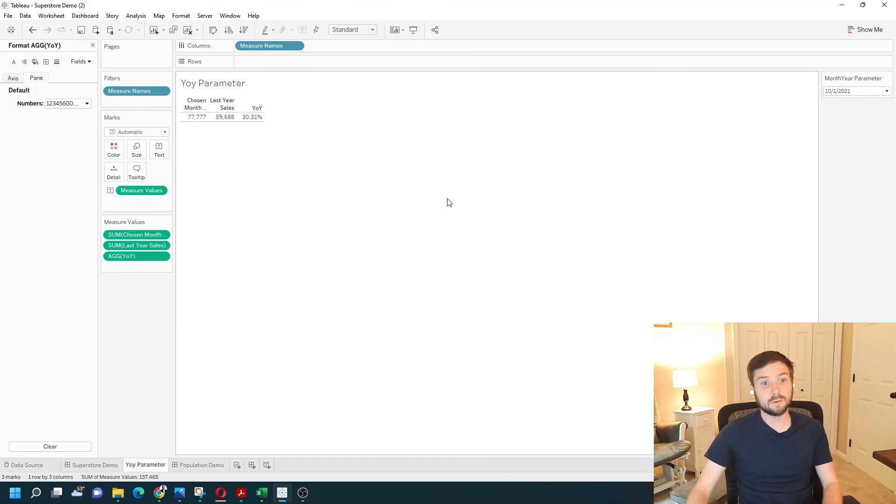
{"action": "mouse_move", "coordinate": [421, 160]}
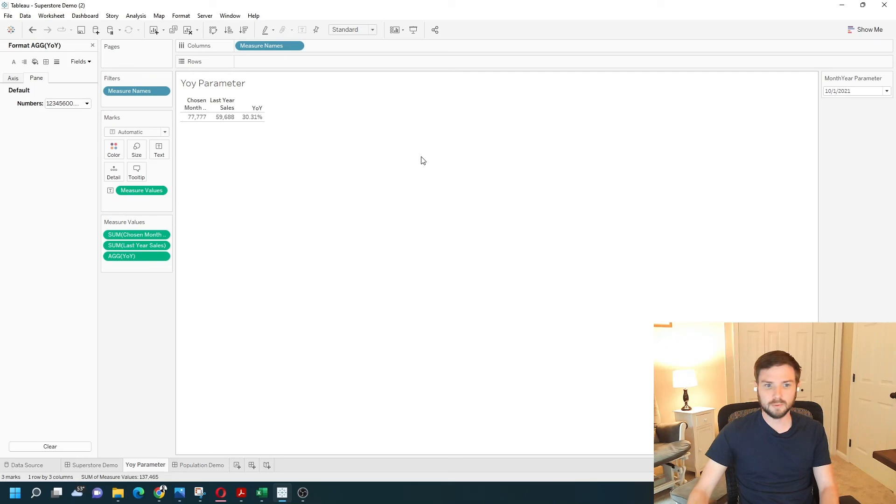